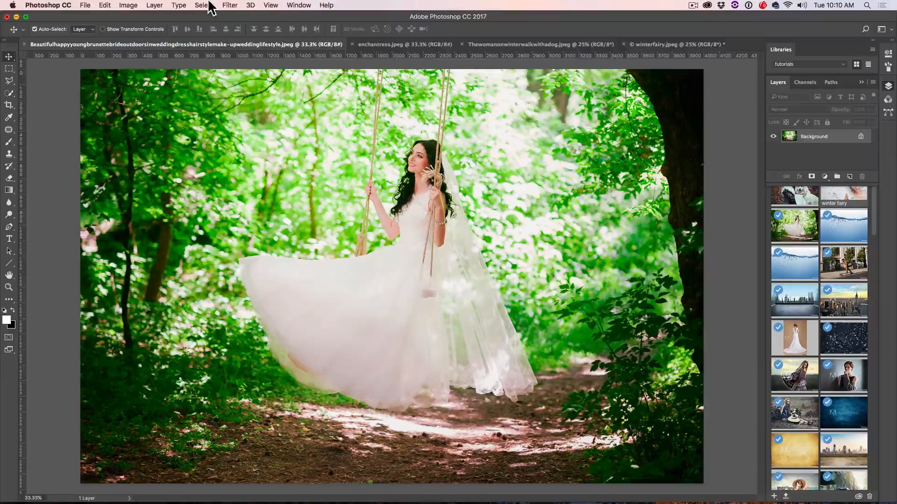
- Select the bride photo's highlights via Color Range, fuzziness 20, range settled around 210
{"action": "left_click", "coordinate": [201, 6]}
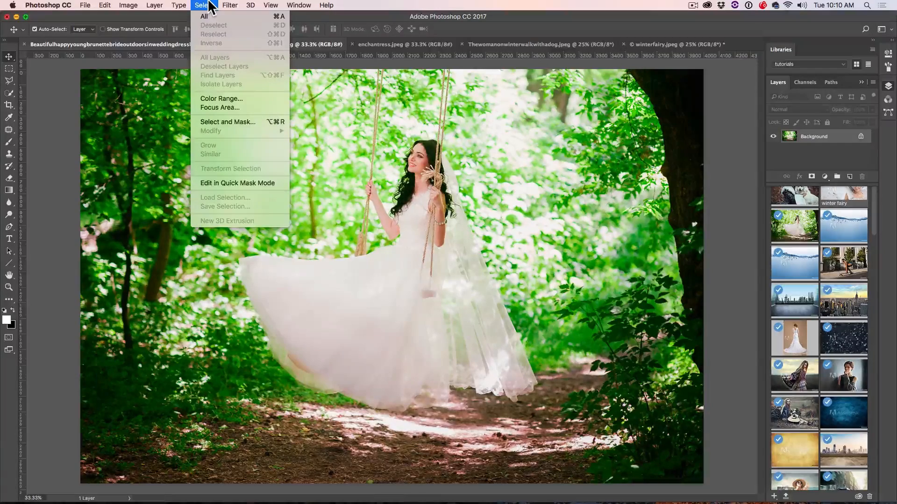
{"action": "mouse_move", "coordinate": [221, 98]}
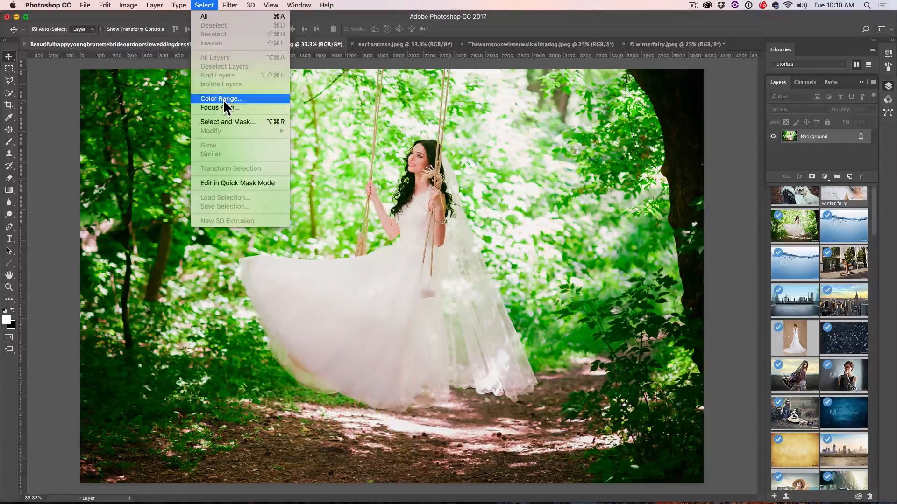
{"action": "left_click", "coordinate": [221, 98]}
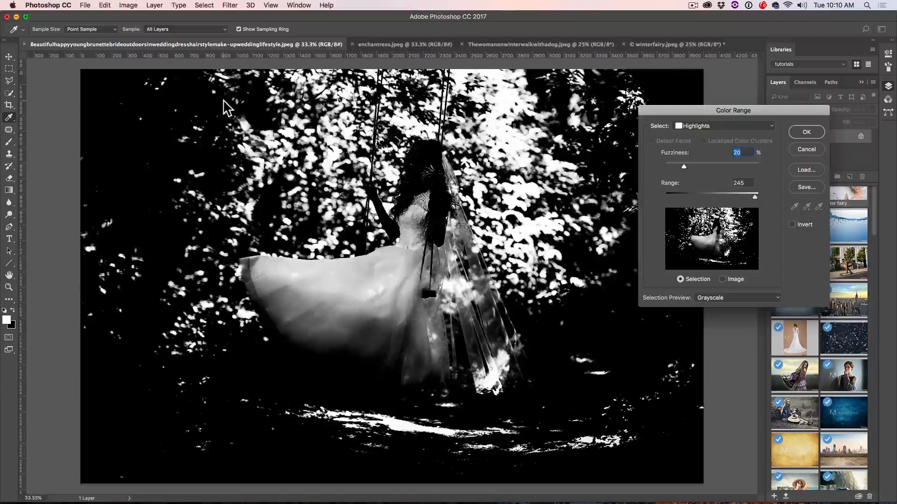
{"action": "left_click", "coordinate": [723, 126]}
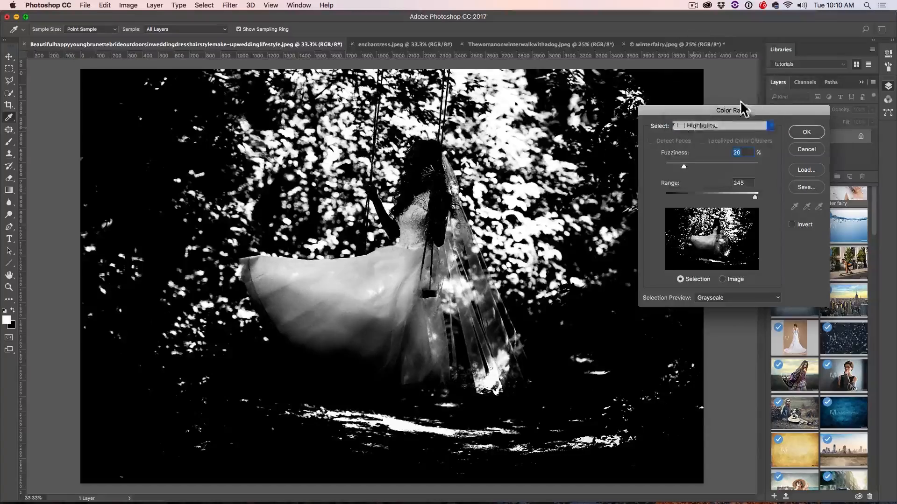
{"action": "left_click_drag", "start_coordinate": [771, 197], "coordinate": [730, 197]}
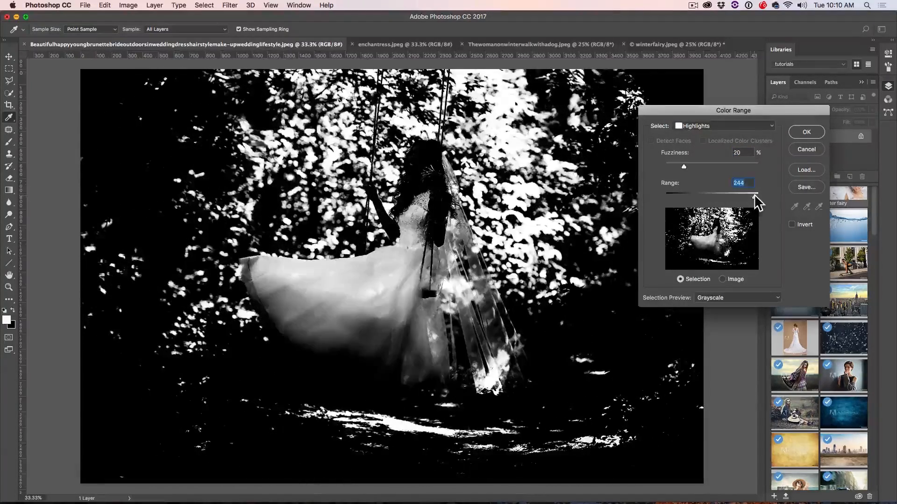
{"action": "left_click_drag", "start_coordinate": [755, 194], "coordinate": [732, 193]}
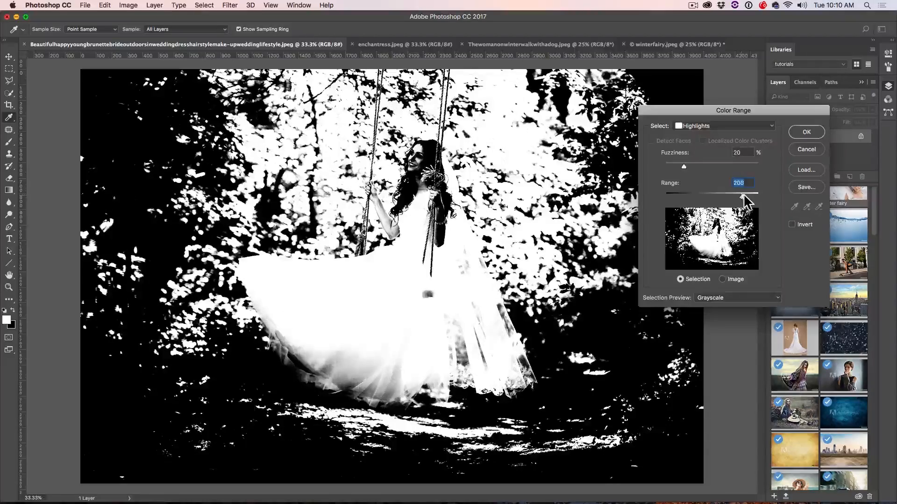
{"action": "left_click_drag", "start_coordinate": [734, 193], "coordinate": [749, 193]}
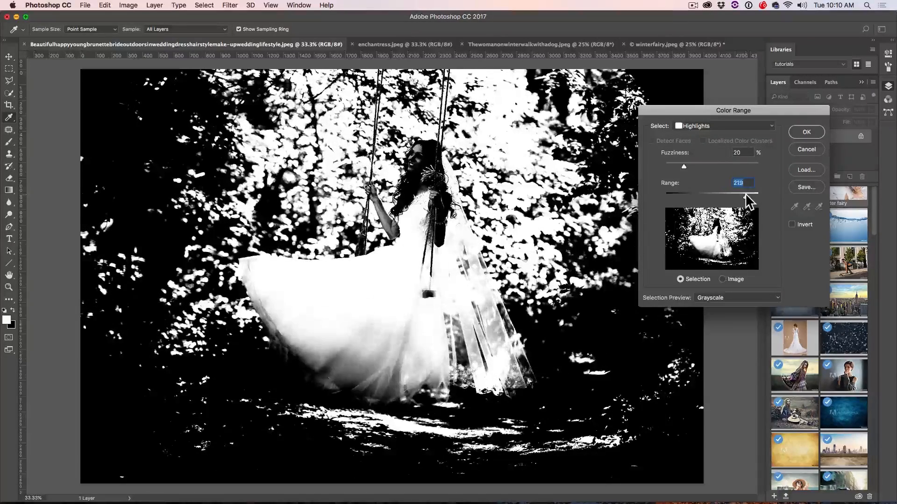
{"action": "left_click_drag", "start_coordinate": [684, 197], "coordinate": [743, 197]}
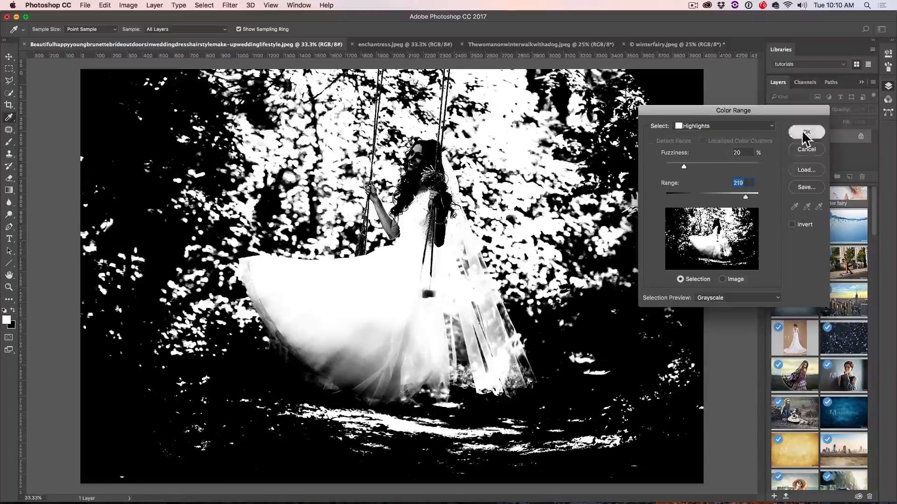
- Confirm the selection and copy the highlights to a new Layer 1 with Cmd+J, checking it against the background
{"action": "left_click", "coordinate": [806, 132]}
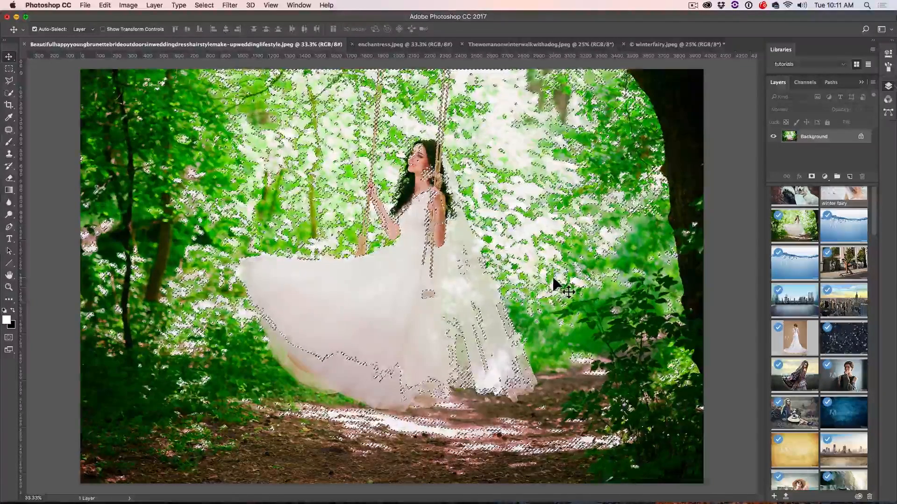
{"action": "key", "text": "Cmd+J"}
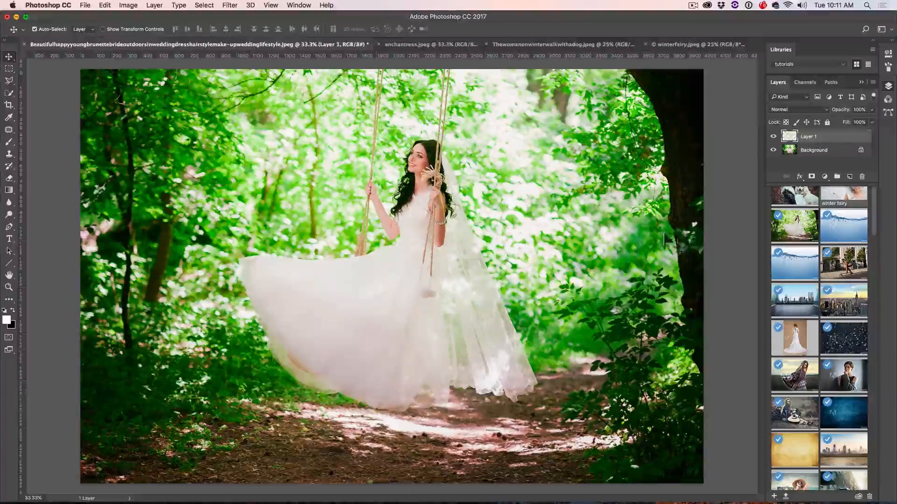
{"action": "left_click", "coordinate": [773, 150]}
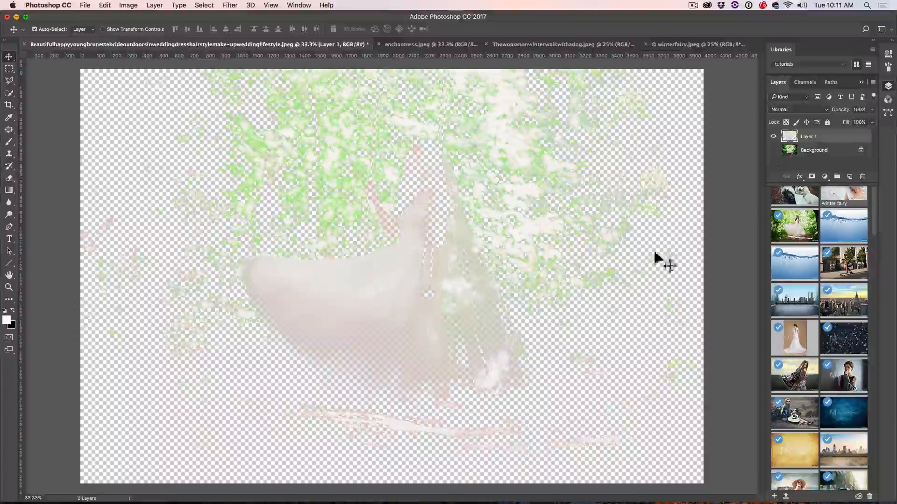
{"action": "mouse_move", "coordinate": [358, 361]}
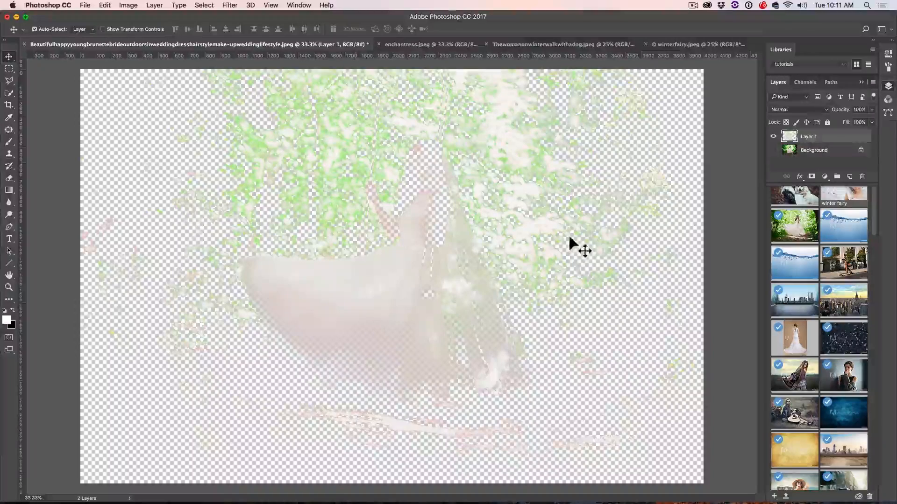
{"action": "left_click", "coordinate": [772, 149]}
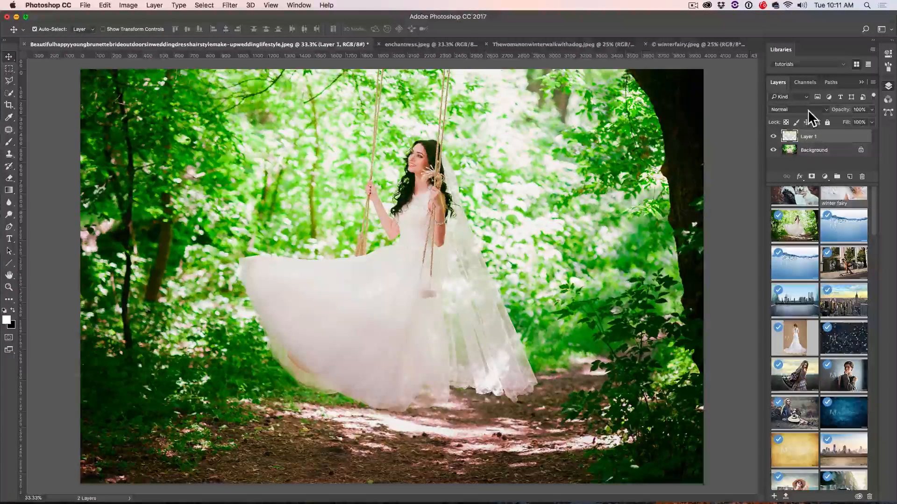
{"action": "mouse_move", "coordinate": [799, 109]}
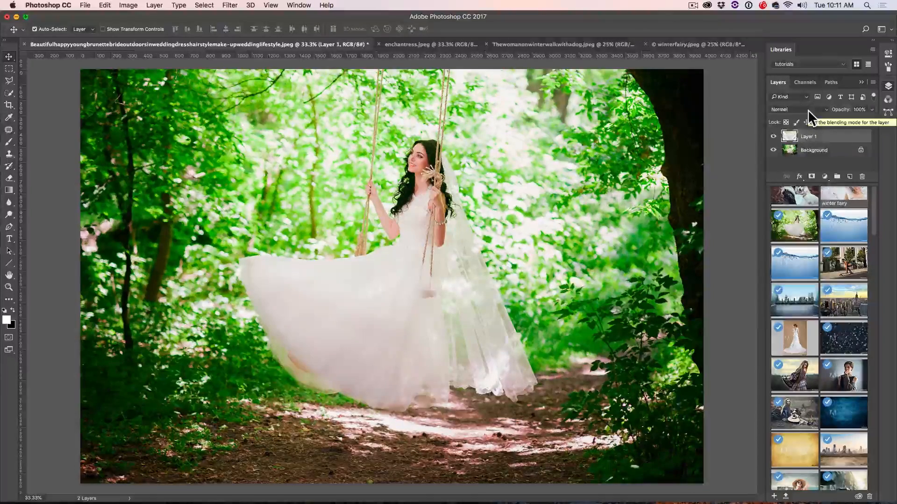
- Blend Layer 1 in Screen, then switch it to Overlay and compare the effect
{"action": "left_click", "coordinate": [789, 109]}
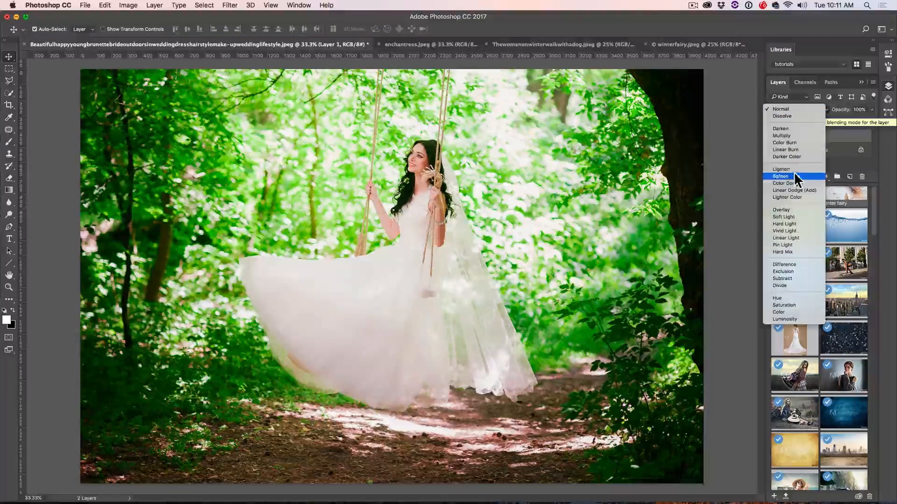
{"action": "left_click", "coordinate": [784, 169]}
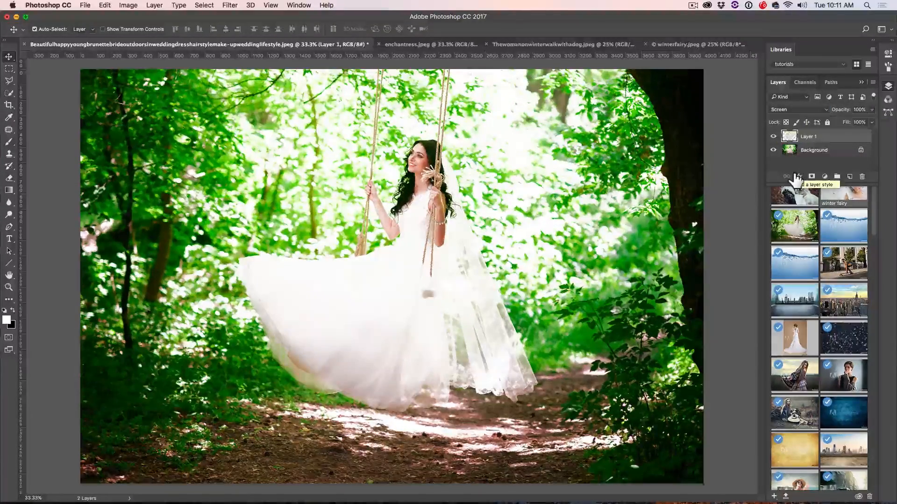
{"action": "mouse_move", "coordinate": [799, 117]}
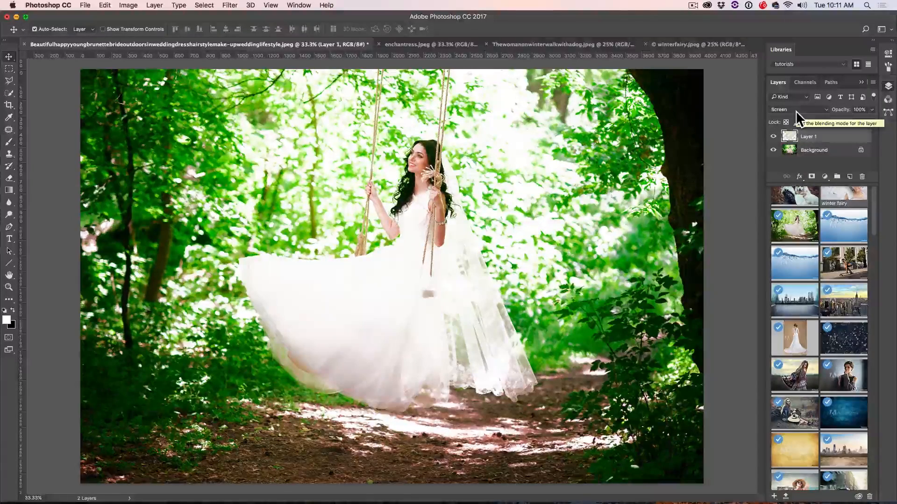
{"action": "left_click", "coordinate": [789, 110]}
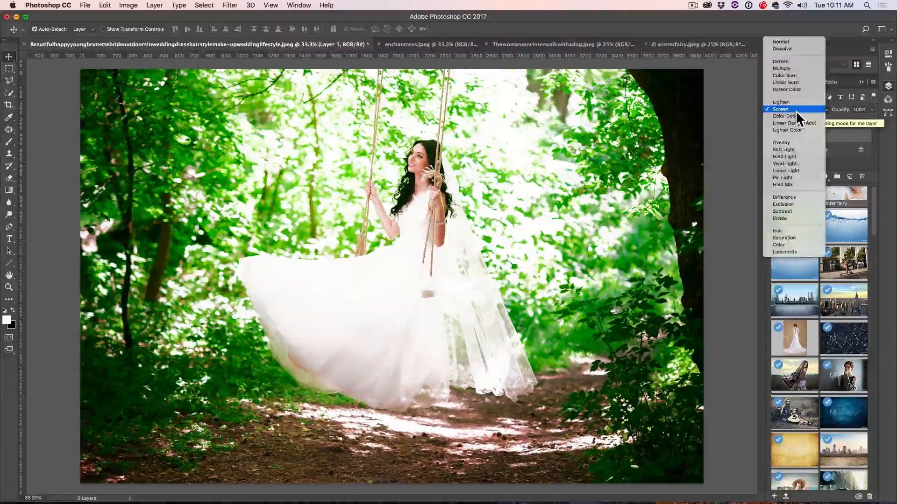
{"action": "left_click", "coordinate": [781, 142]}
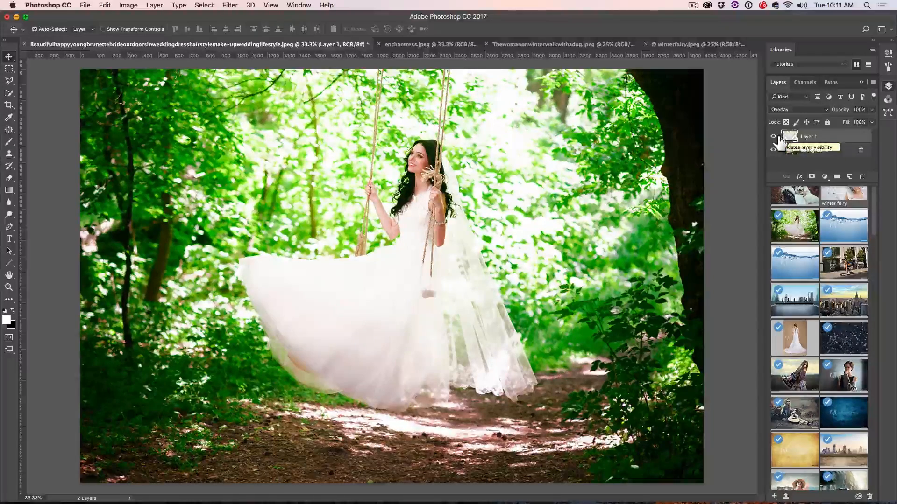
{"action": "left_click", "coordinate": [773, 137]}
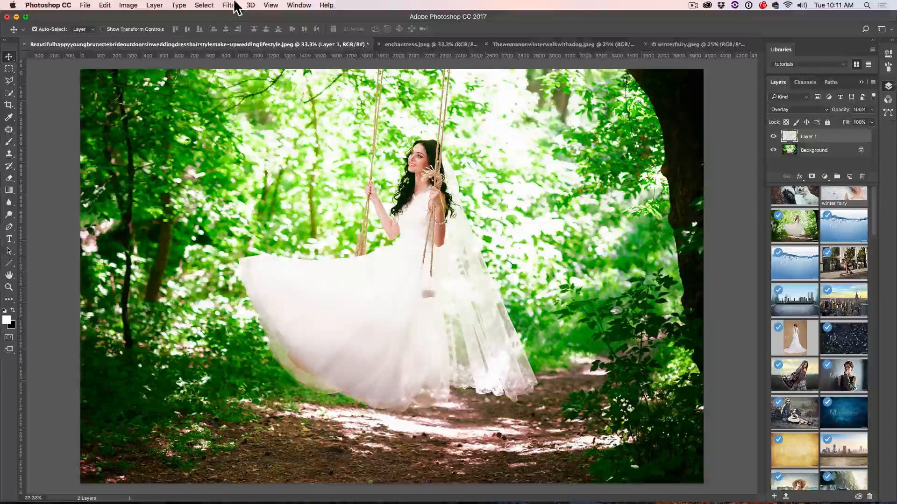
- Apply a Gaussian blur of about 26.1 pixels to Layer 1 and compare the soft glow
{"action": "left_click", "coordinate": [230, 5]}
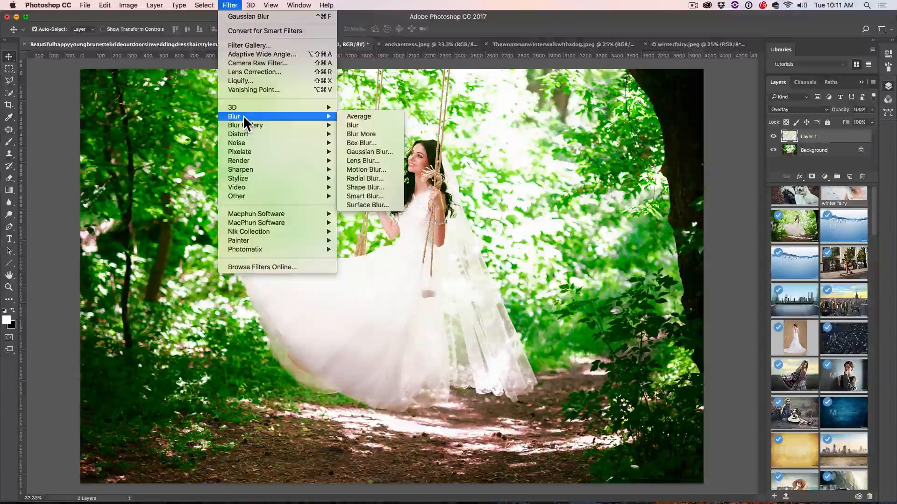
{"action": "mouse_move", "coordinate": [369, 151]}
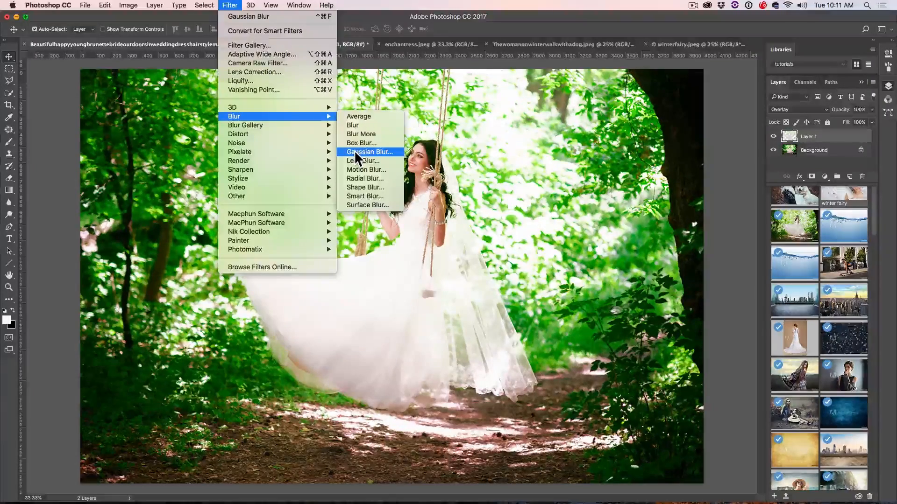
{"action": "left_click", "coordinate": [370, 151]}
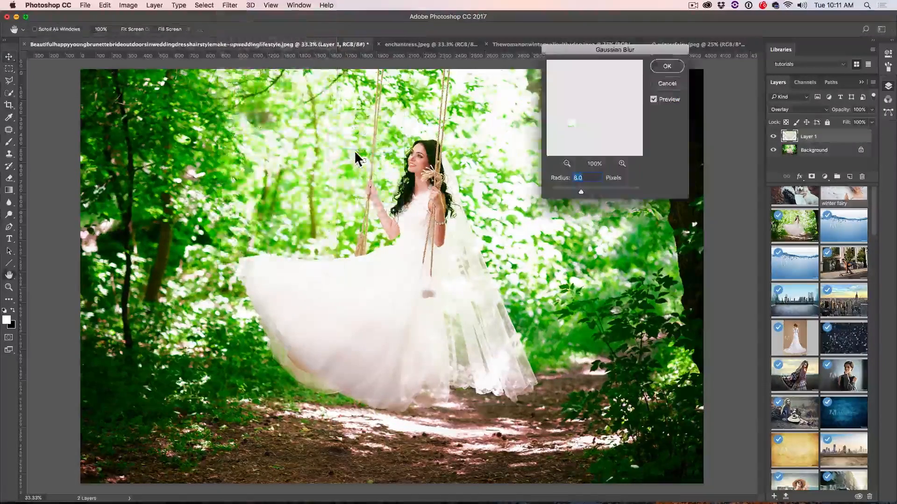
{"action": "left_click_drag", "start_coordinate": [580, 191], "coordinate": [551, 192]}
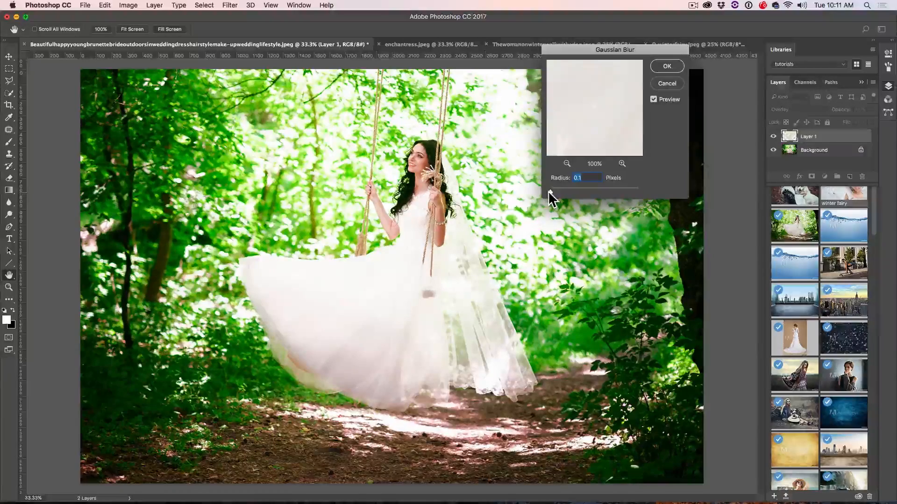
{"action": "left_click_drag", "start_coordinate": [552, 189], "coordinate": [566, 189]}
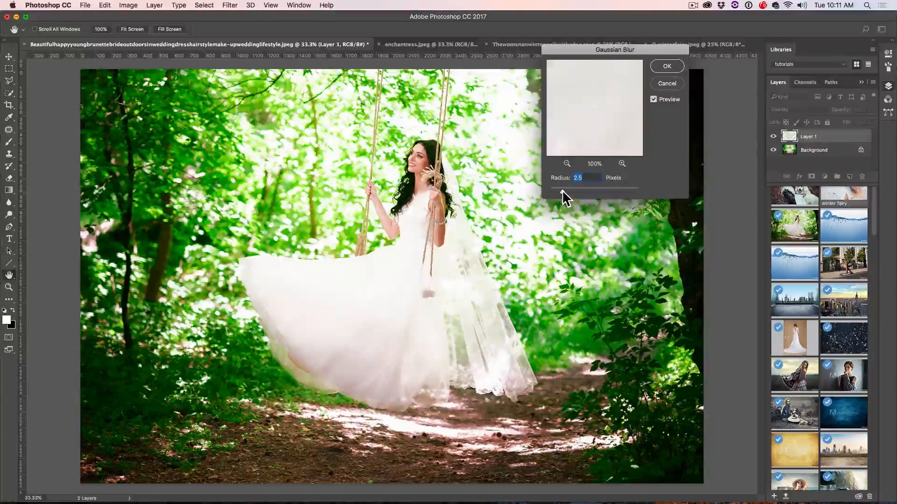
{"action": "left_click_drag", "start_coordinate": [563, 189], "coordinate": [589, 189]}
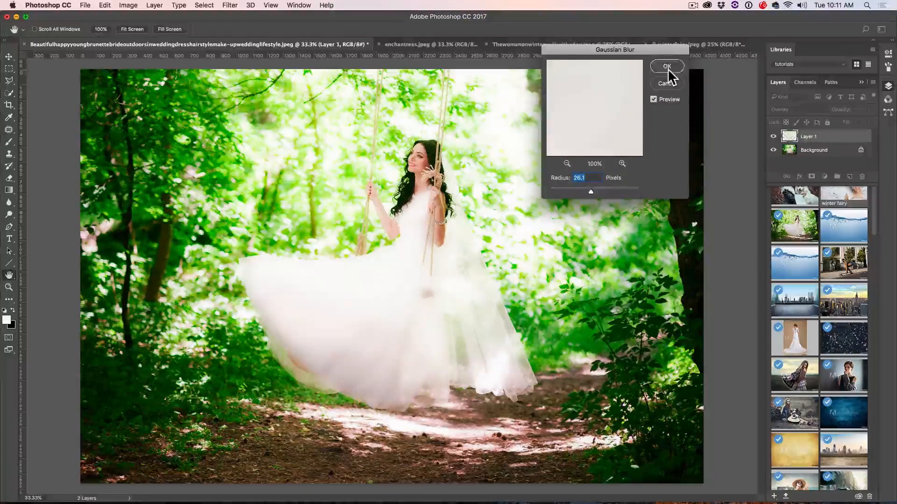
{"action": "left_click", "coordinate": [666, 67]}
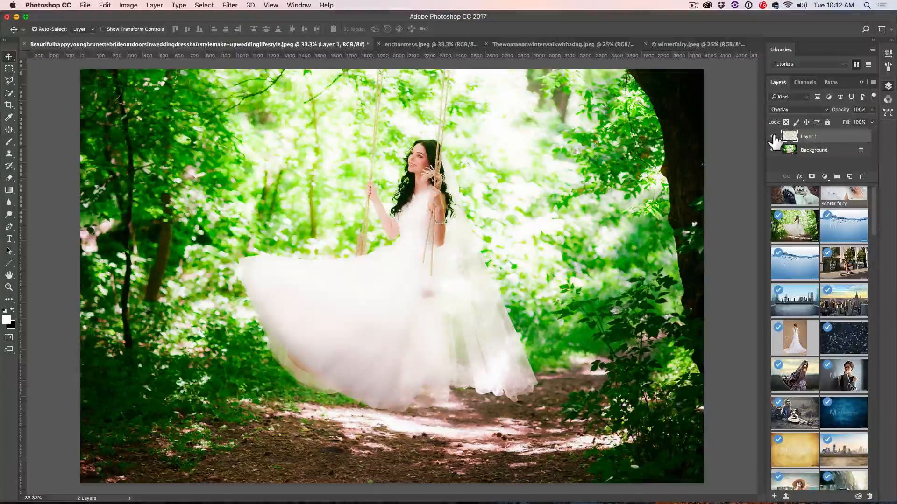
{"action": "left_click", "coordinate": [774, 137]}
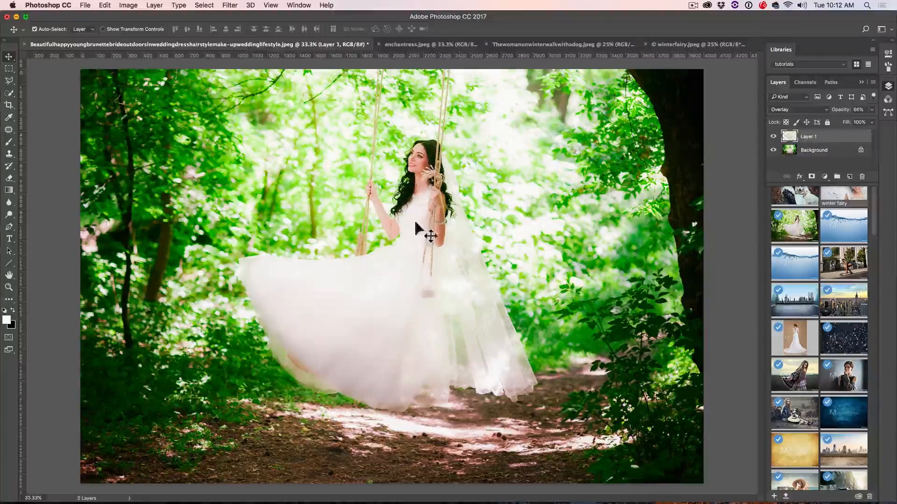
{"action": "left_click", "coordinate": [429, 44]}
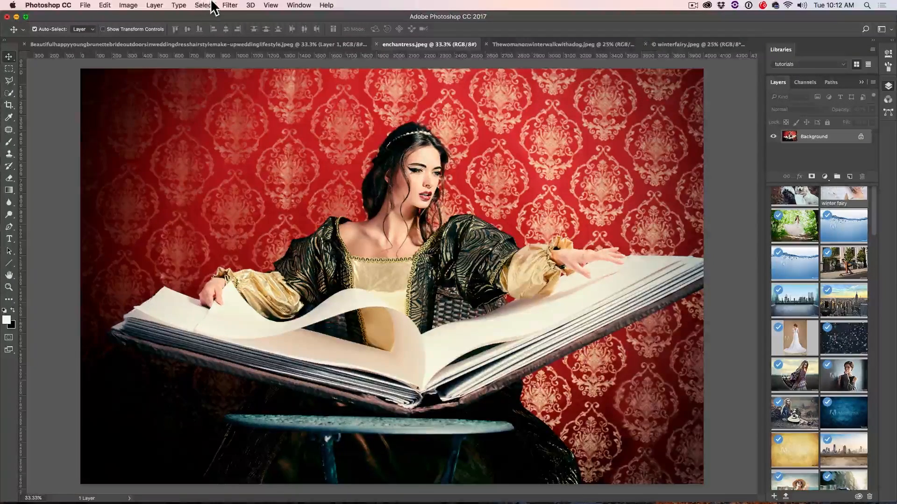
- Select the storybook photo's highlights via Color Range with the range raised to 255
{"action": "left_click", "coordinate": [204, 6]}
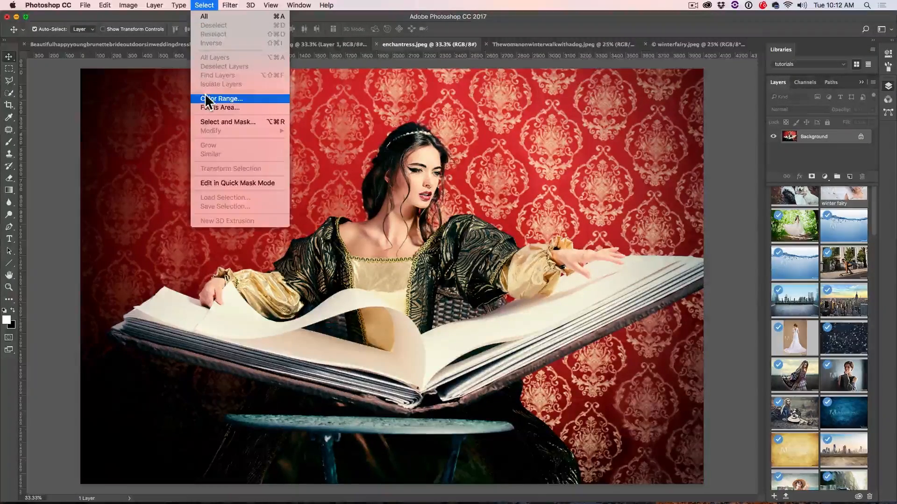
{"action": "left_click", "coordinate": [223, 98]}
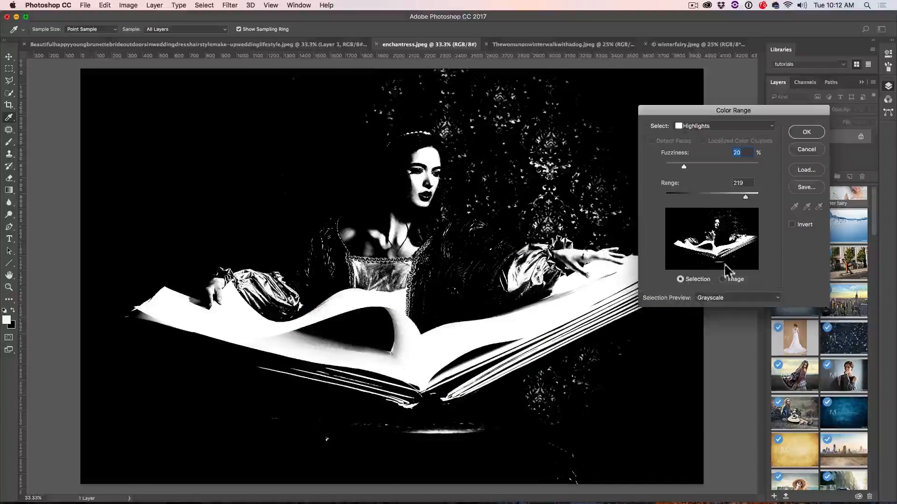
{"action": "left_click_drag", "start_coordinate": [743, 197], "coordinate": [766, 197]}
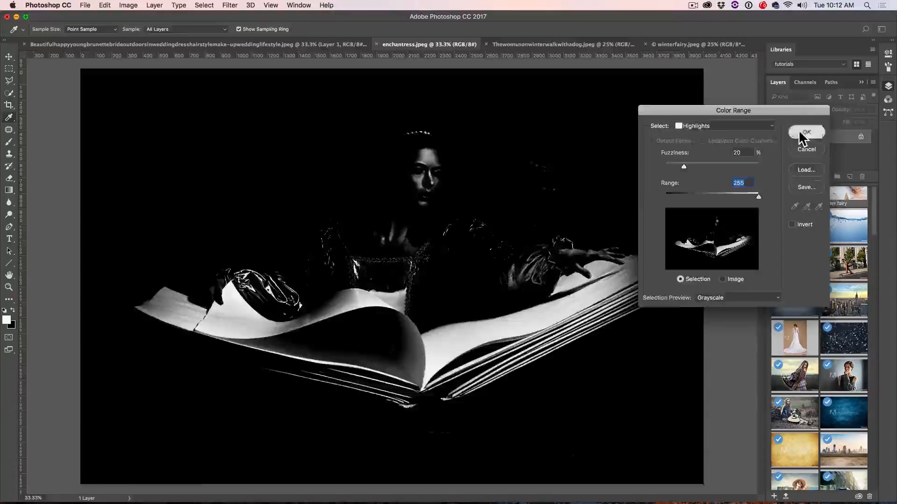
{"action": "left_click", "coordinate": [806, 131]}
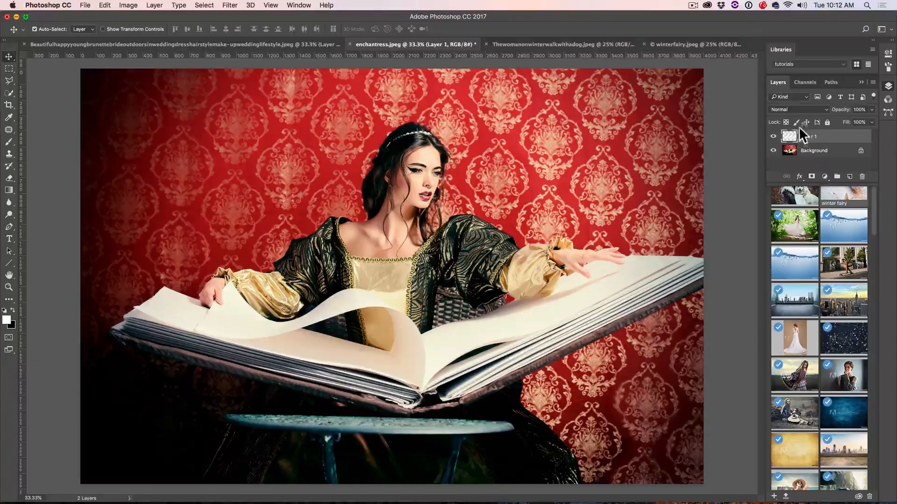
- Set Layer 1's blend mode to Screen over the storybook background
{"action": "left_click", "coordinate": [797, 109]}
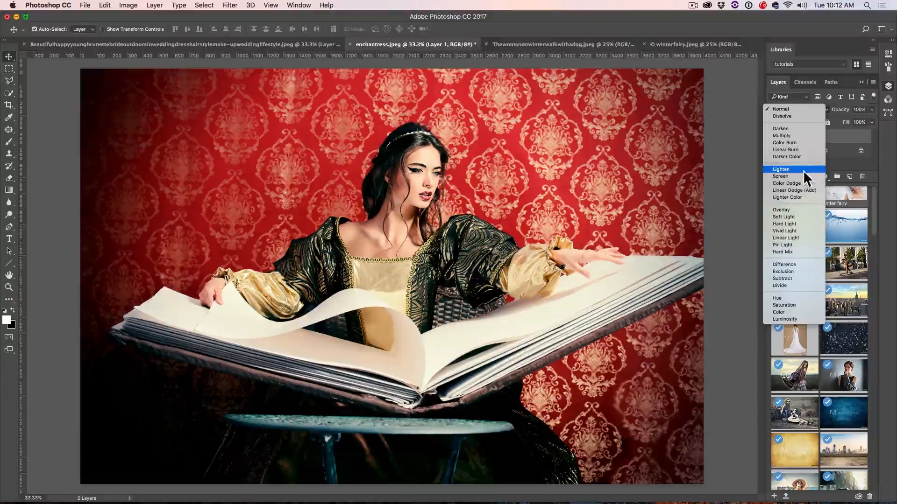
{"action": "left_click", "coordinate": [780, 176]}
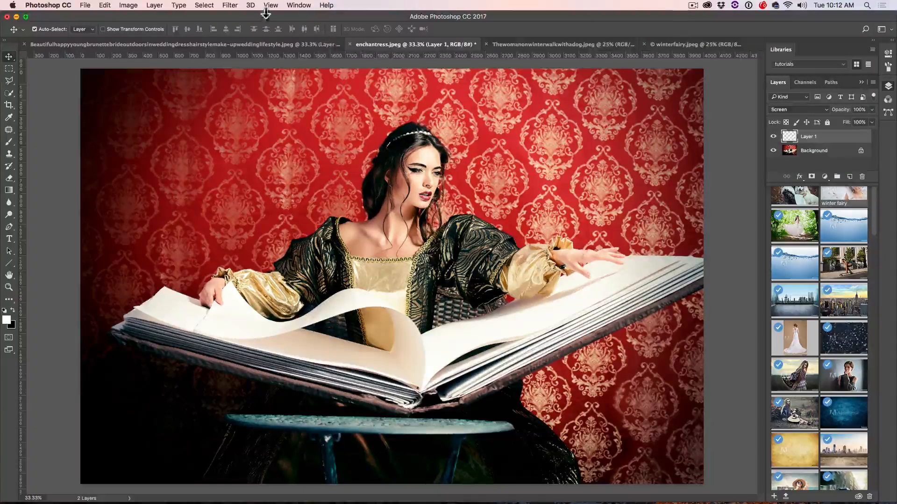
- Apply a Gaussian blur of about 79.5 pixels to Layer 1 and compare the glow
{"action": "left_click", "coordinate": [230, 6]}
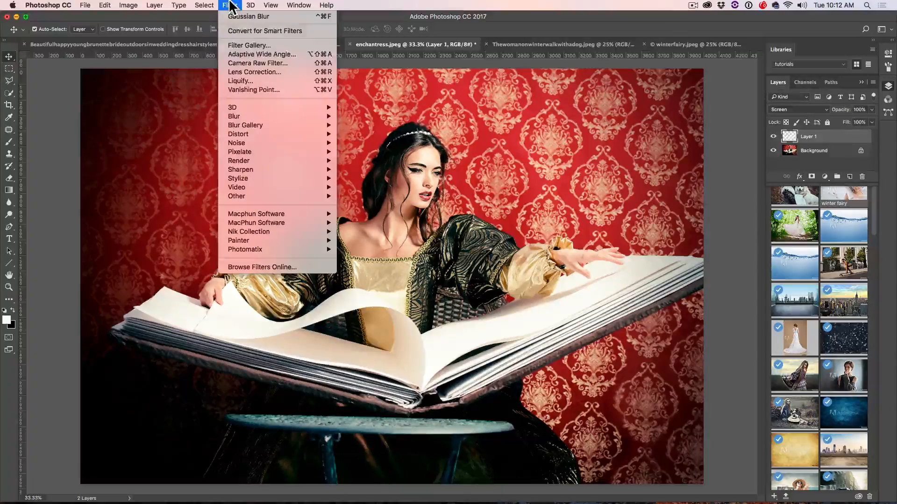
{"action": "mouse_move", "coordinate": [232, 107]}
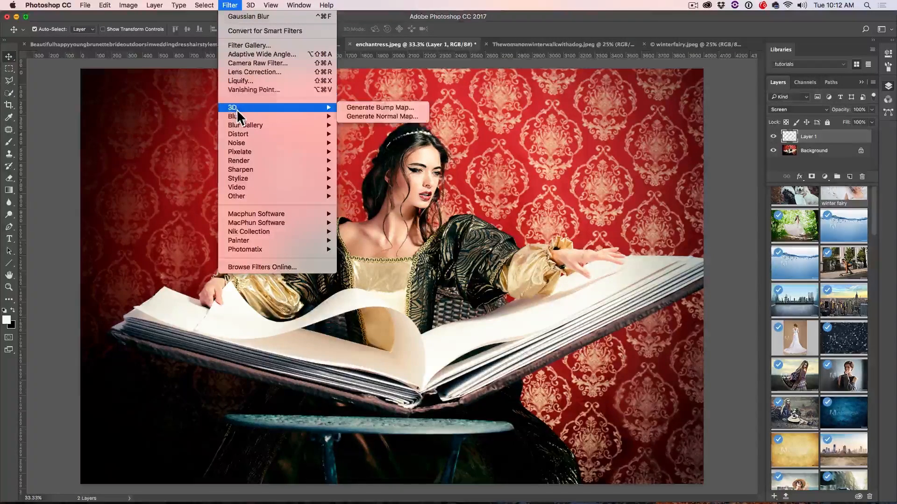
{"action": "mouse_move", "coordinate": [235, 116]}
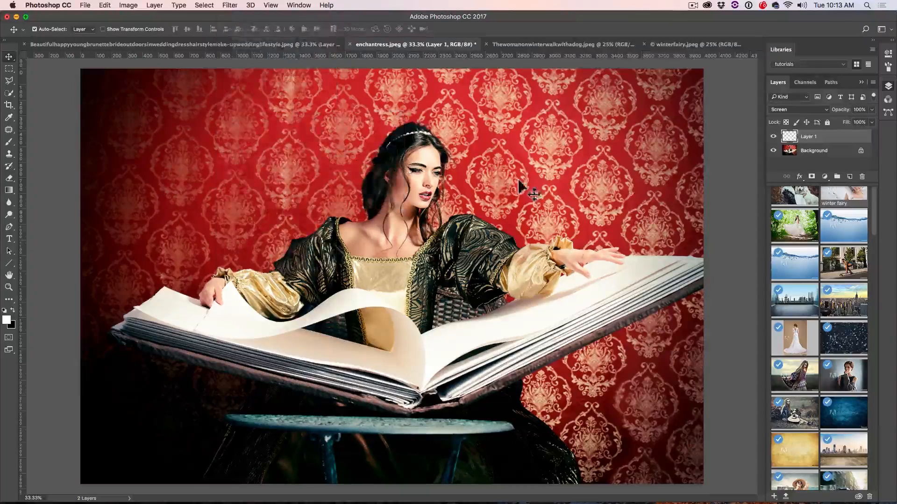
{"action": "left_click", "coordinate": [230, 6]}
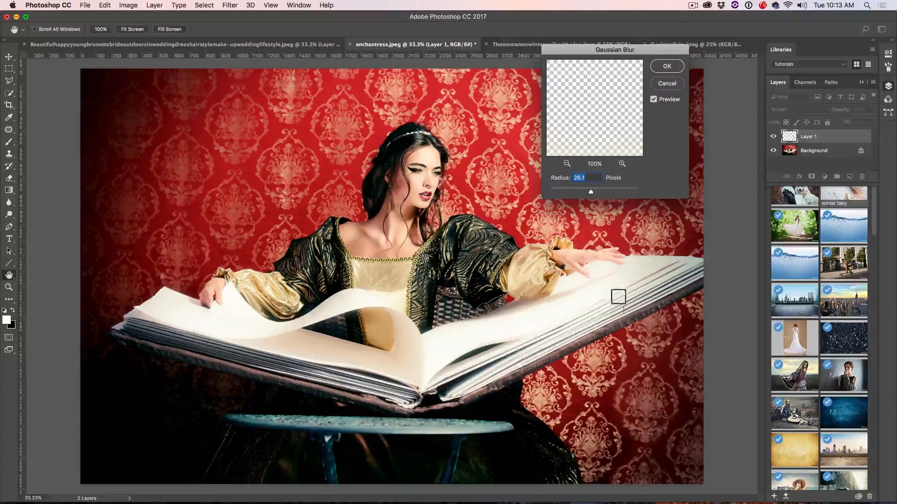
{"action": "left_click_drag", "start_coordinate": [574, 191], "coordinate": [609, 192]}
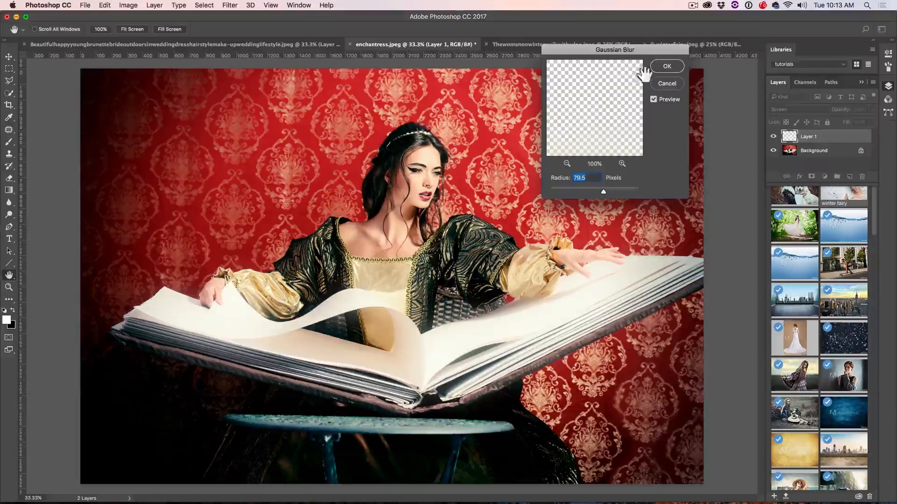
{"action": "left_click", "coordinate": [665, 66]}
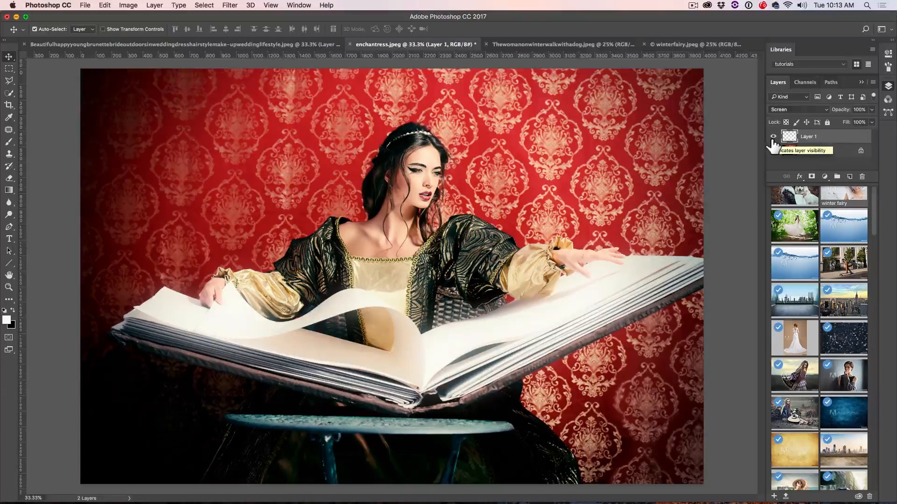
{"action": "left_click", "coordinate": [774, 136]}
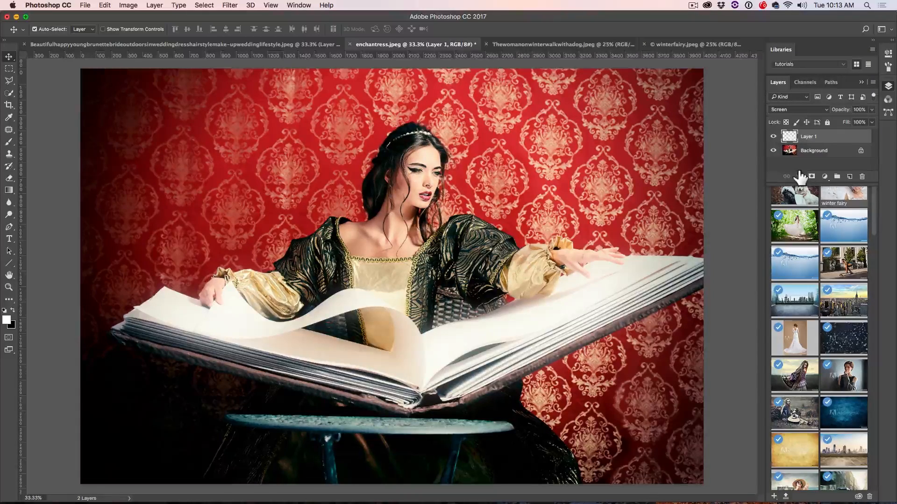
{"action": "left_click", "coordinate": [811, 176]}
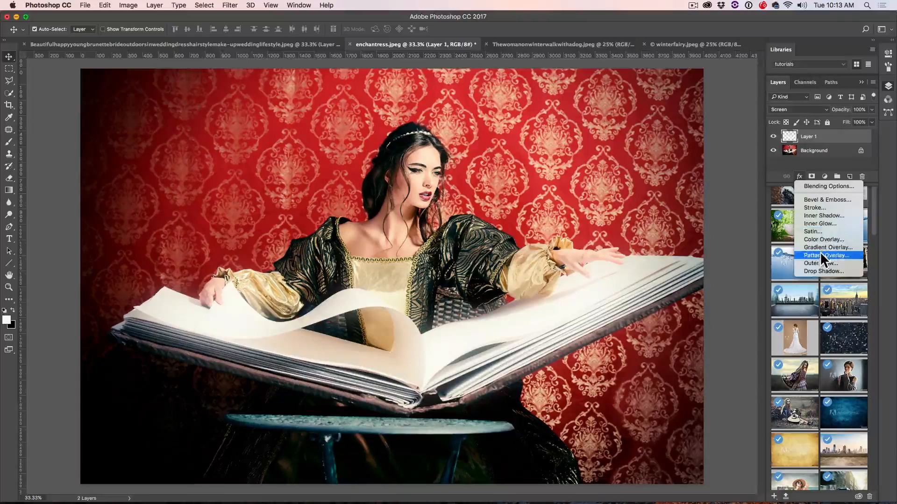
- Add an Outer Glow to Layer 1 with a pale blue-white colour (ccf1ff)
{"action": "left_click", "coordinate": [821, 264]}
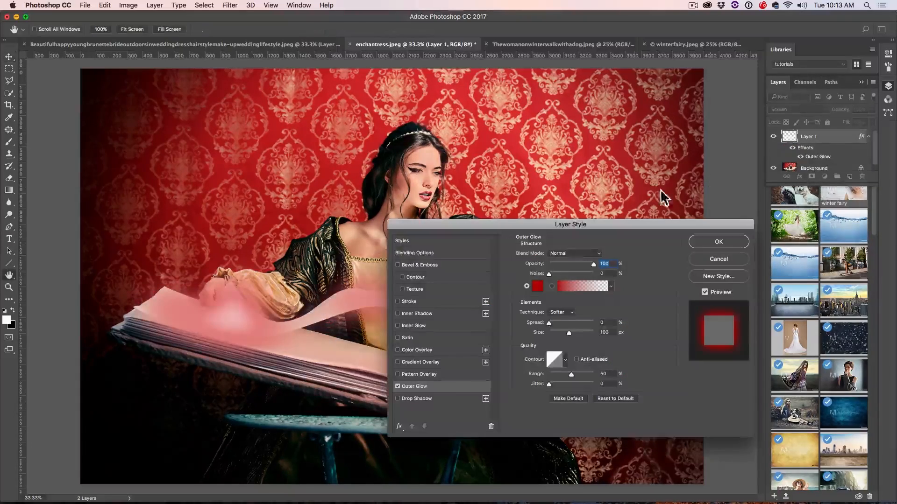
{"action": "left_click_drag", "start_coordinate": [570, 224], "coordinate": [658, 15]}
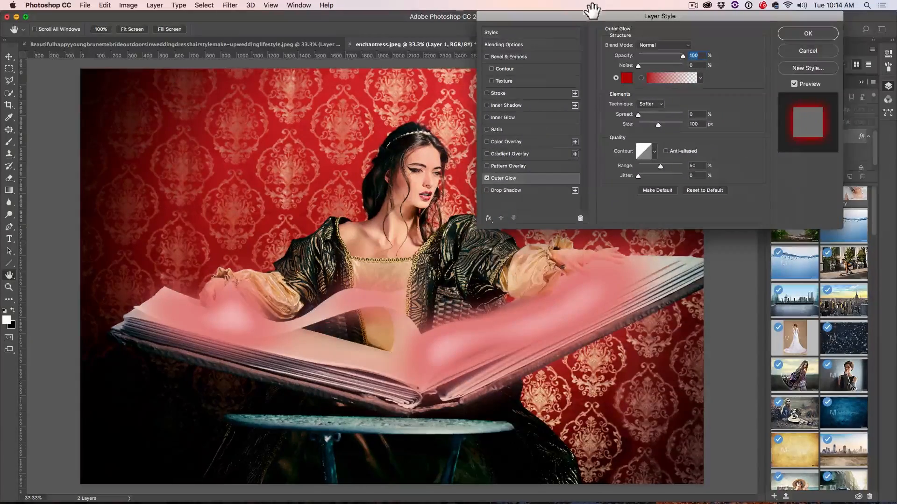
{"action": "left_click", "coordinate": [626, 77]}
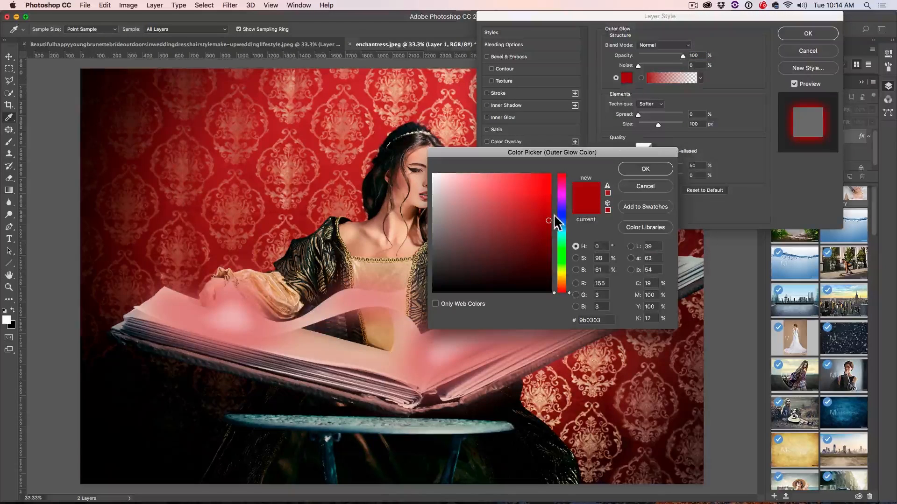
{"action": "left_click", "coordinate": [471, 177]}
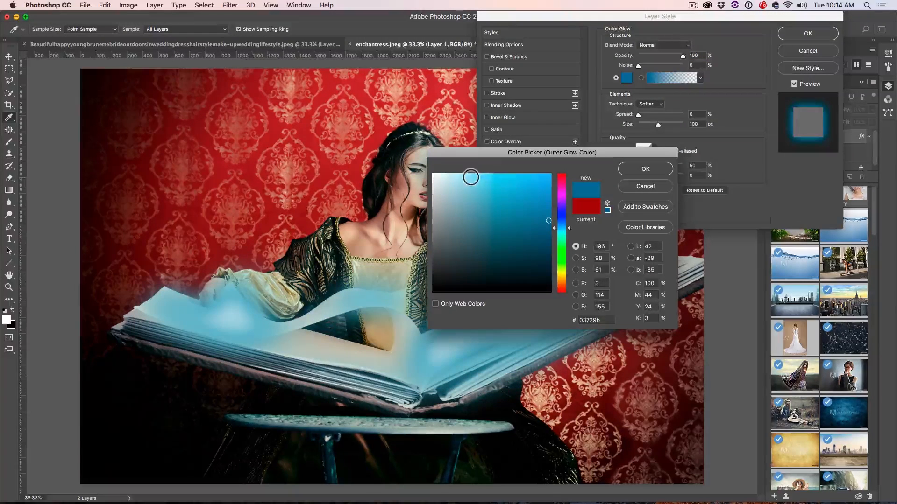
{"action": "left_click", "coordinate": [452, 174]}
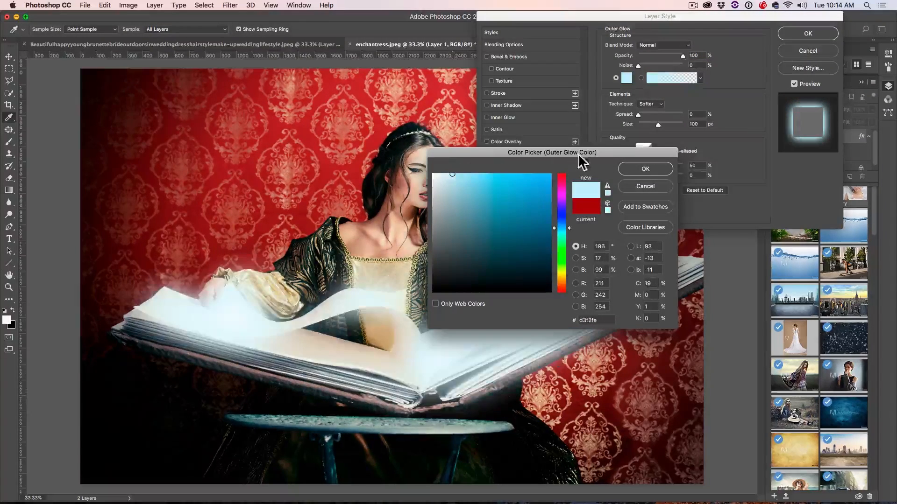
{"action": "left_click", "coordinate": [455, 172]}
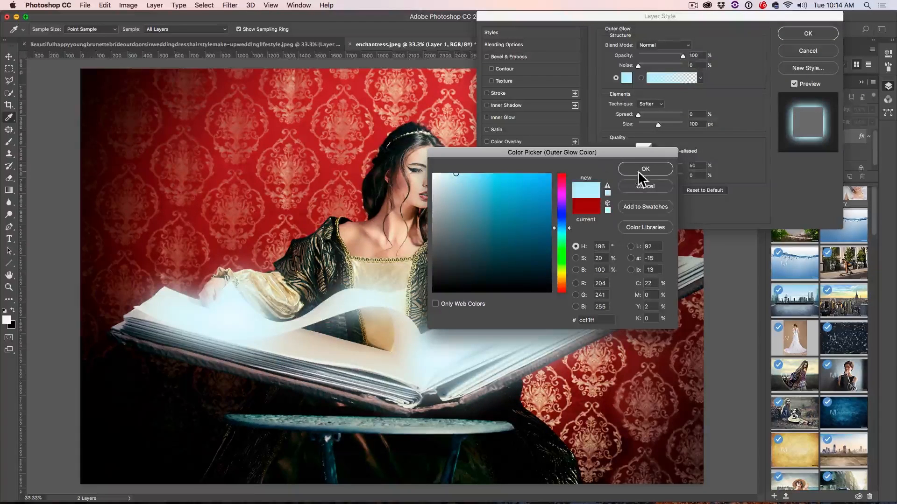
{"action": "left_click", "coordinate": [645, 169]}
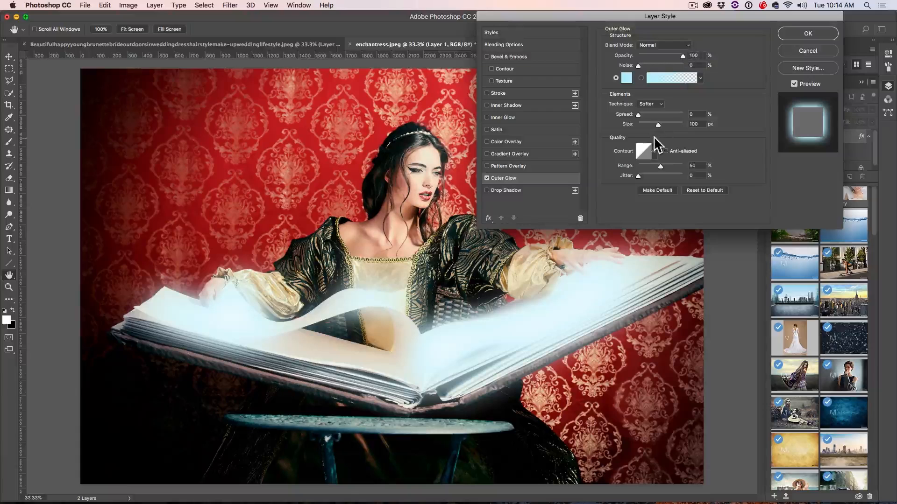
- Set the outer glow size to 224 px and opacity to 35%, then apply it
{"action": "left_click_drag", "start_coordinate": [658, 124], "coordinate": [674, 124]}
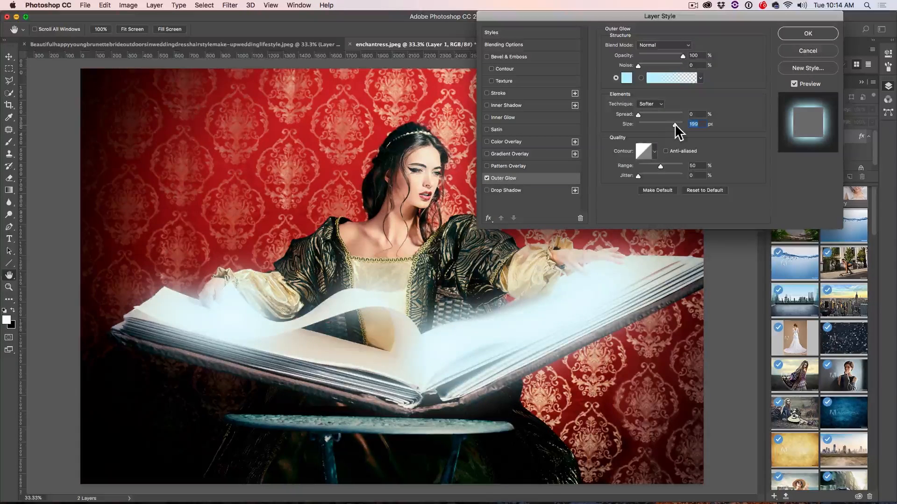
{"action": "left_click_drag", "start_coordinate": [674, 124], "coordinate": [679, 124]}
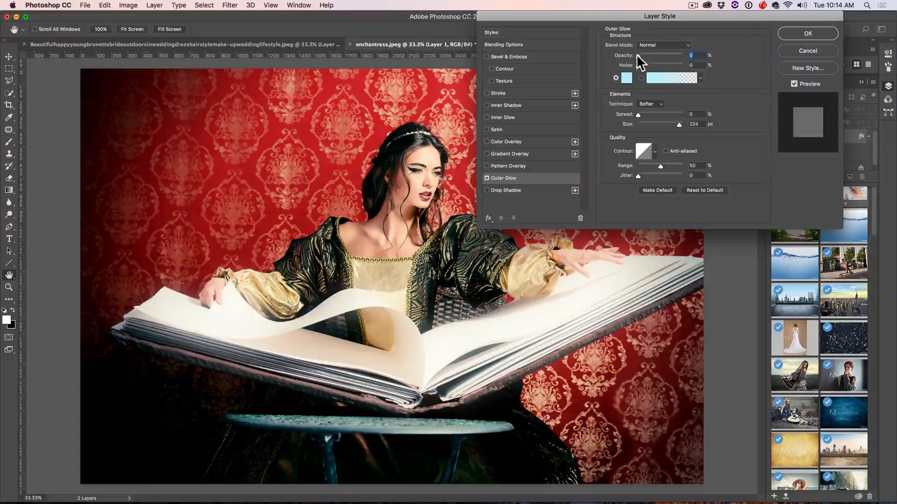
{"action": "left_click_drag", "start_coordinate": [638, 55], "coordinate": [654, 55]}
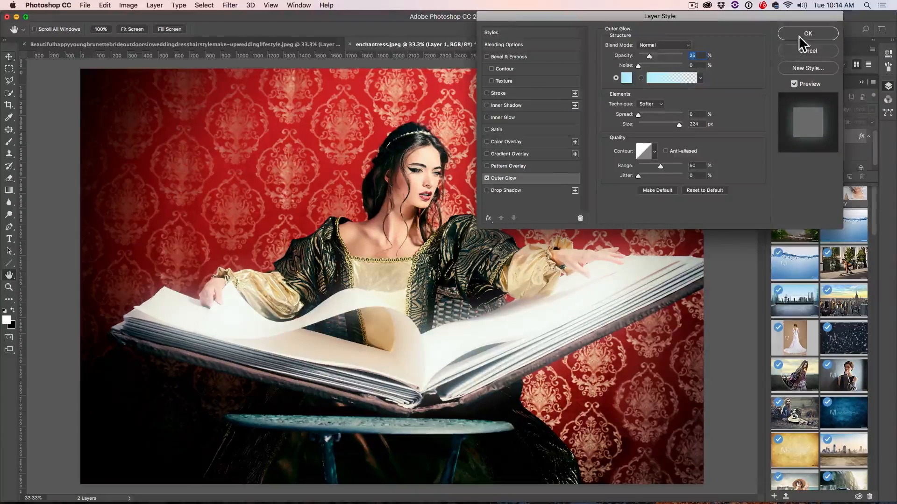
{"action": "left_click", "coordinate": [807, 34]}
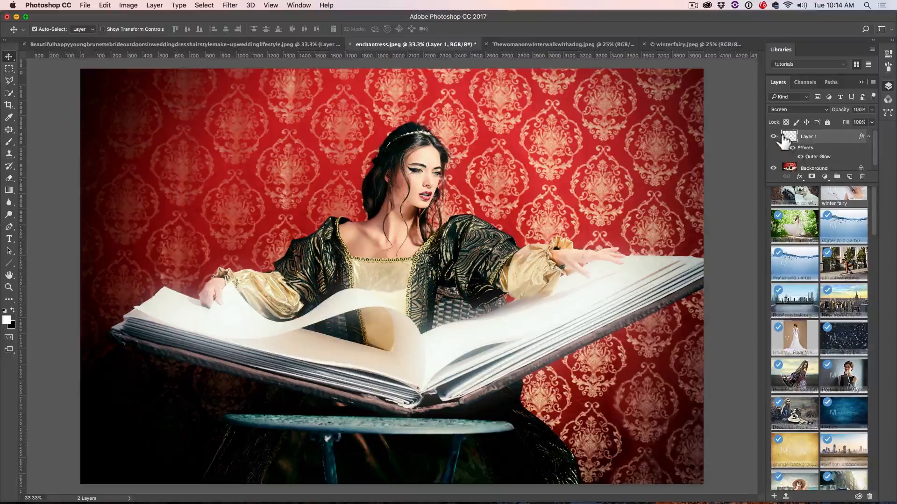
{"action": "left_click", "coordinate": [773, 136]}
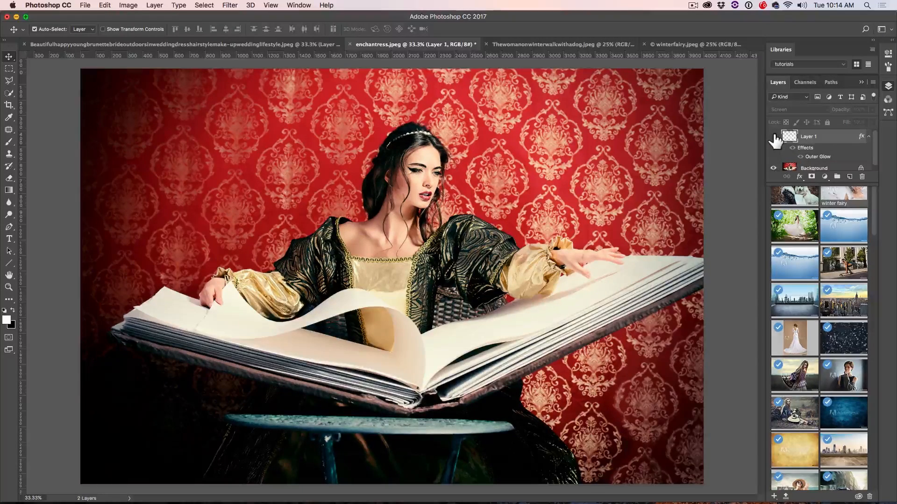
{"action": "left_click", "coordinate": [773, 139]}
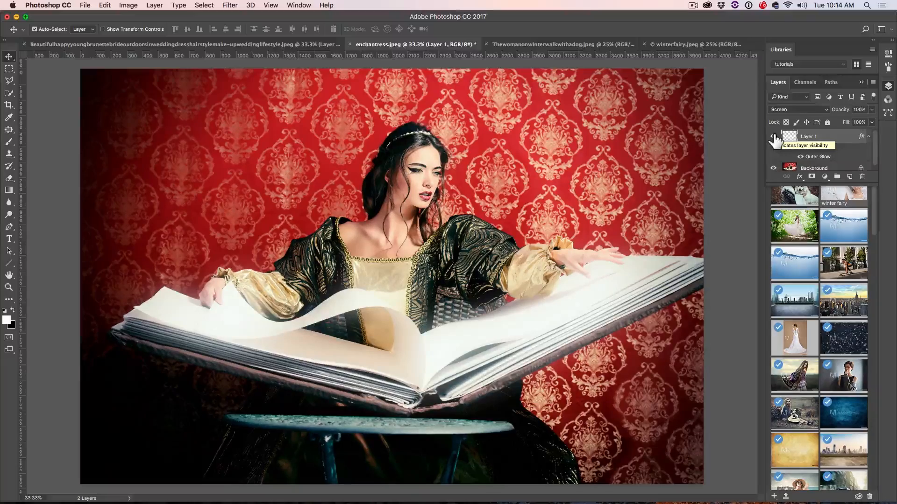
{"action": "left_click", "coordinate": [538, 44]}
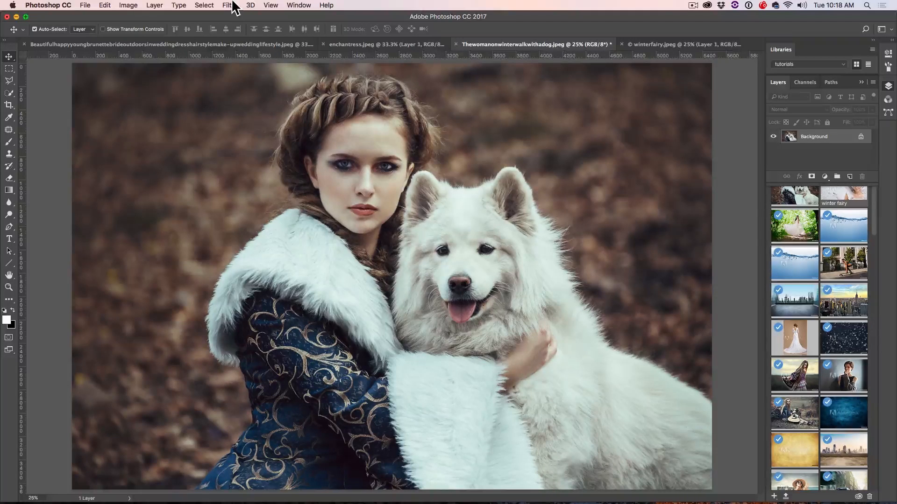
- Select the woman-and-dog photo's highlights via Color Range at about 227
{"action": "left_click", "coordinate": [204, 6]}
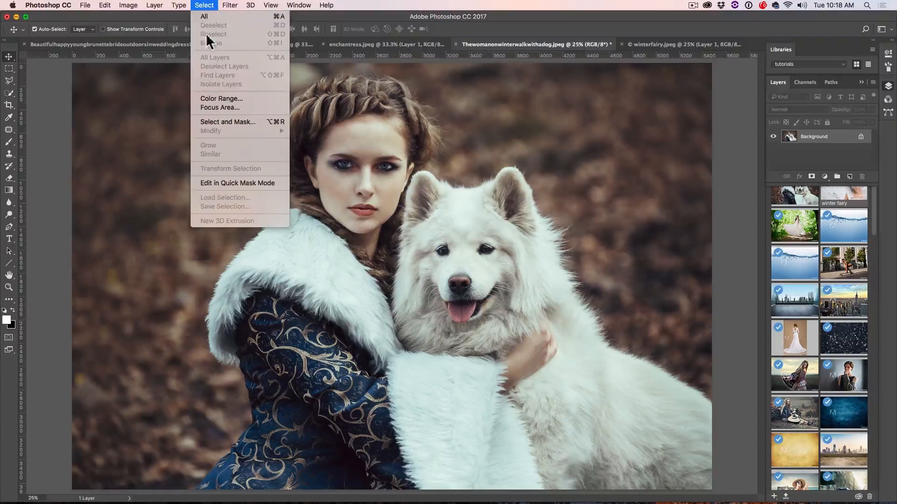
{"action": "left_click", "coordinate": [221, 98]}
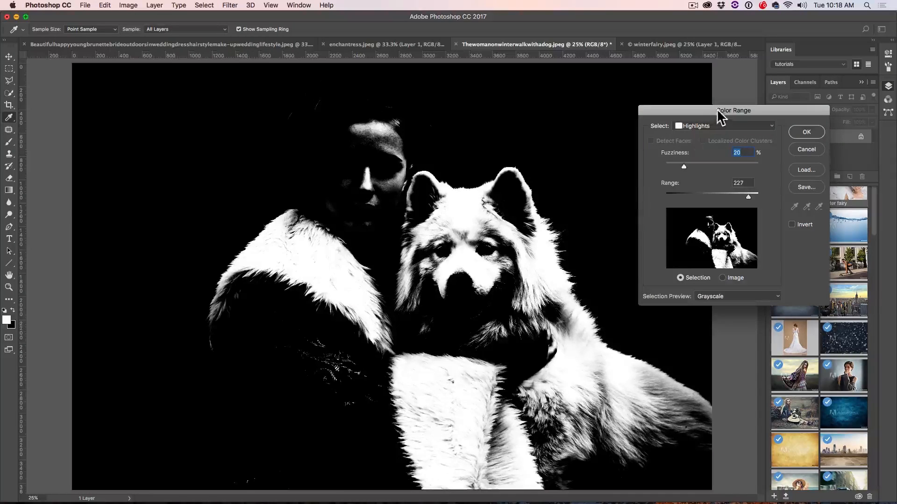
{"action": "mouse_move", "coordinate": [713, 216]}
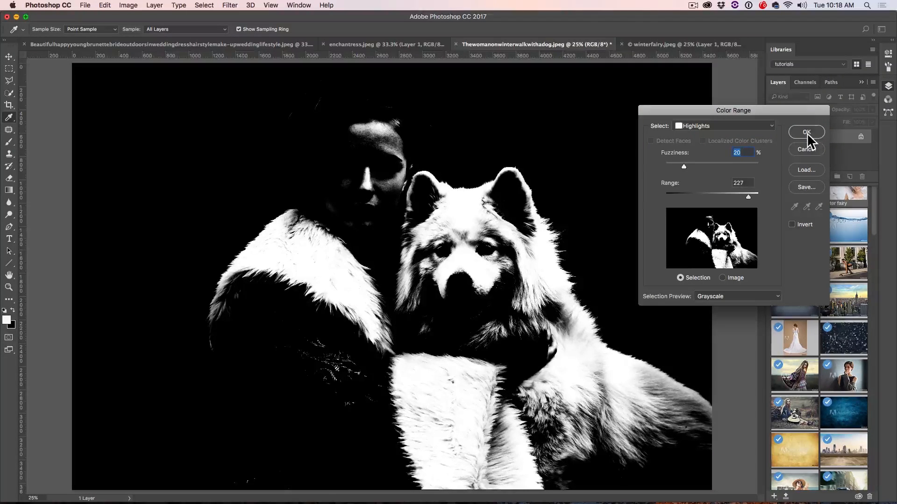
{"action": "left_click", "coordinate": [806, 132]}
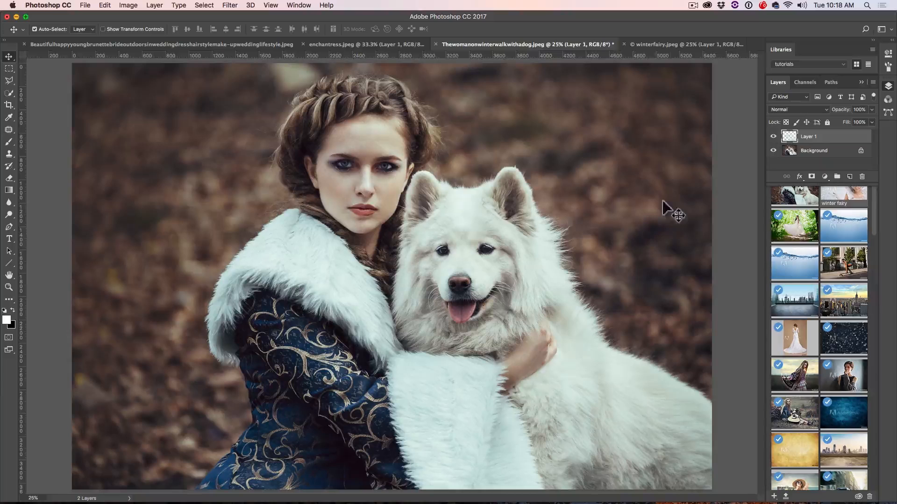
- Blend Layer 1 in Screen and apply a roughly 97-pixel Gaussian blur
{"action": "left_click", "coordinate": [798, 109]}
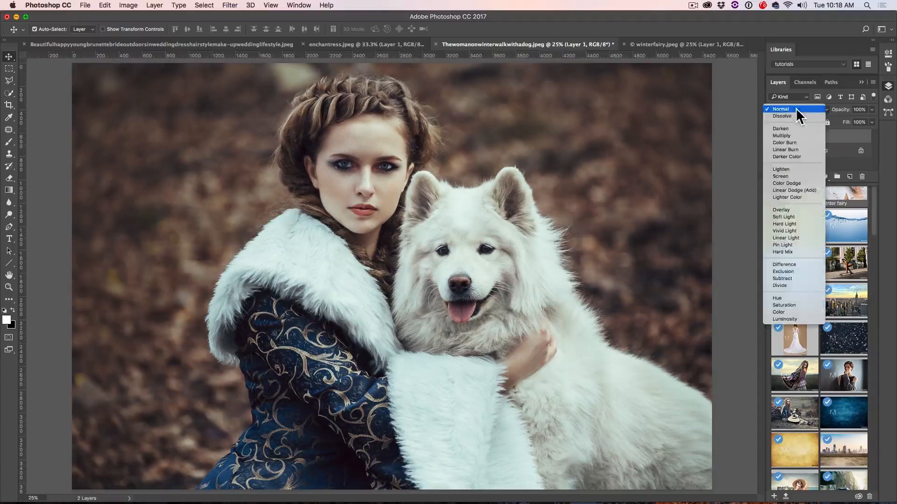
{"action": "mouse_move", "coordinate": [780, 177]}
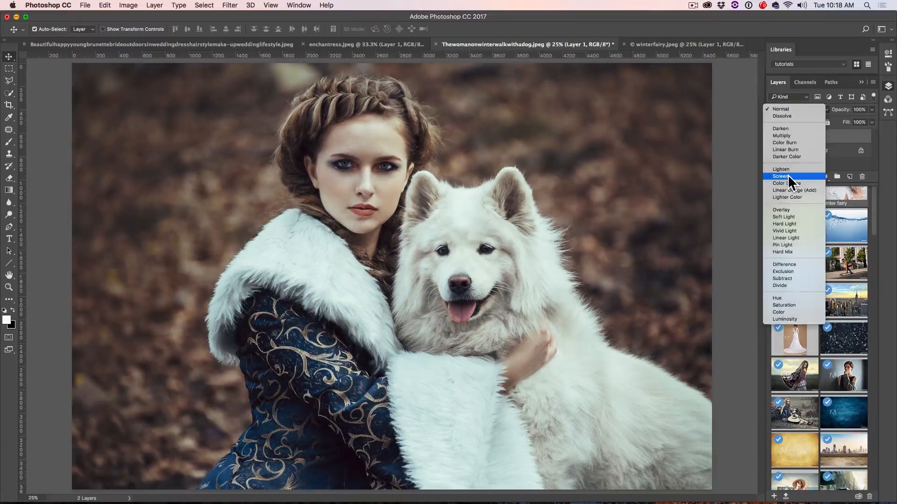
{"action": "left_click", "coordinate": [782, 176]}
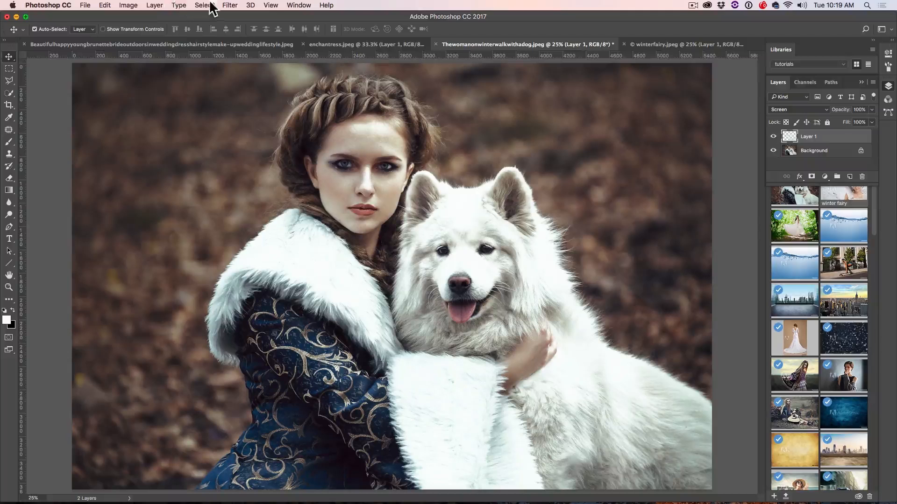
{"action": "left_click", "coordinate": [229, 5]}
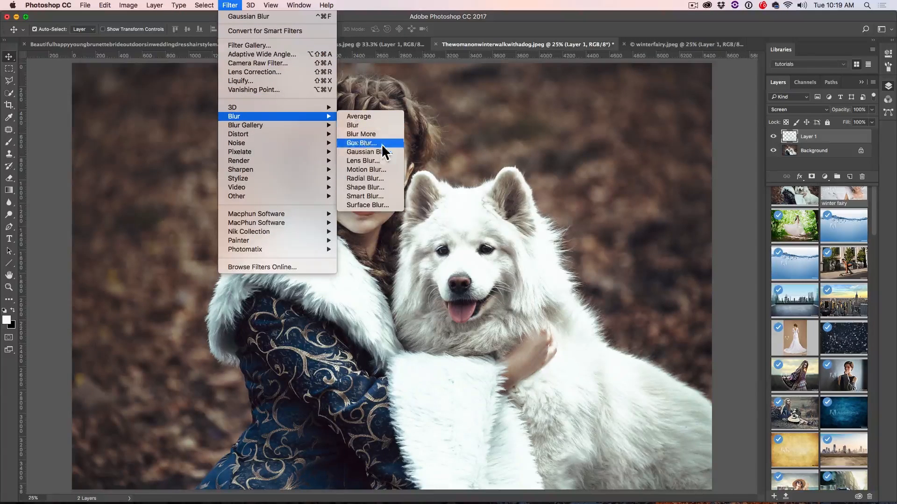
{"action": "left_click", "coordinate": [368, 152]}
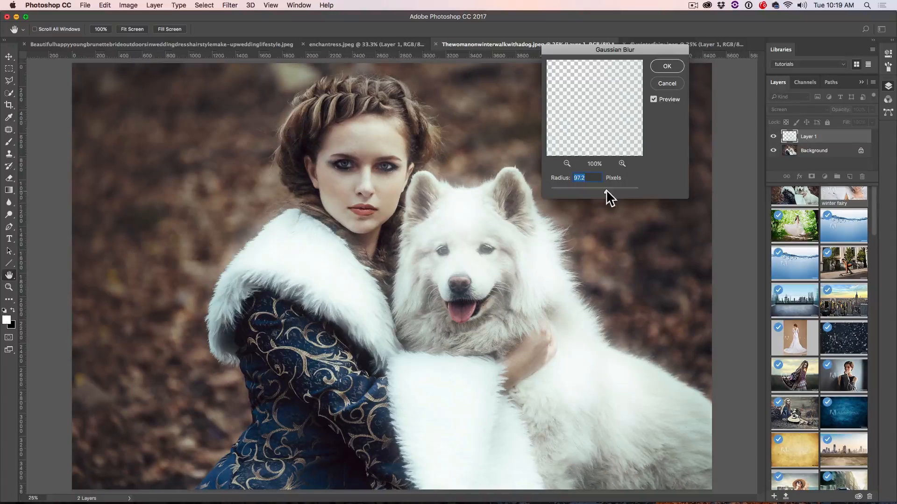
{"action": "left_click", "coordinate": [666, 65]}
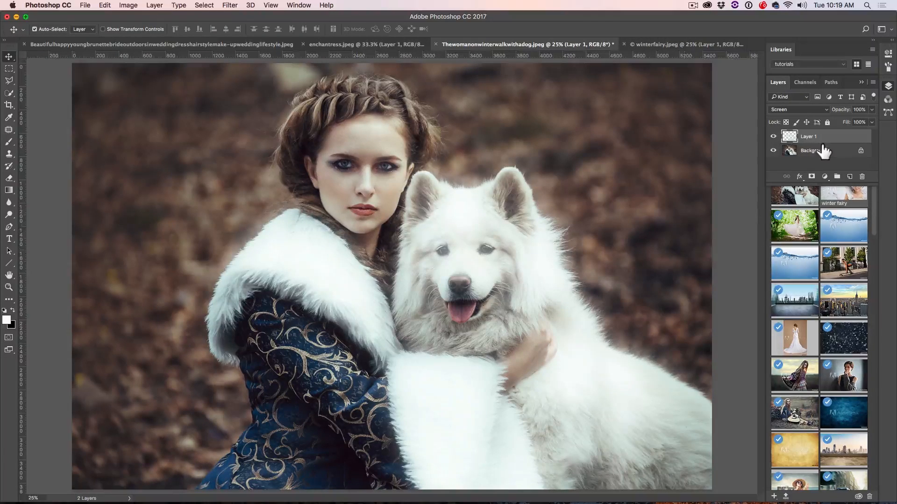
- Apply a white Outer Glow of about 224 px to Layer 1 with opacity raised to around 46%
{"action": "left_click", "coordinate": [798, 176]}
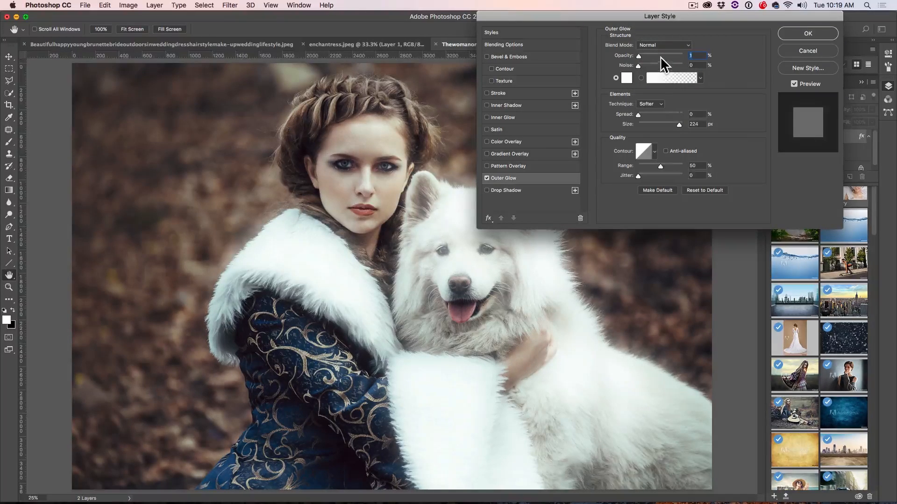
{"action": "left_click_drag", "start_coordinate": [639, 55], "coordinate": [652, 55]}
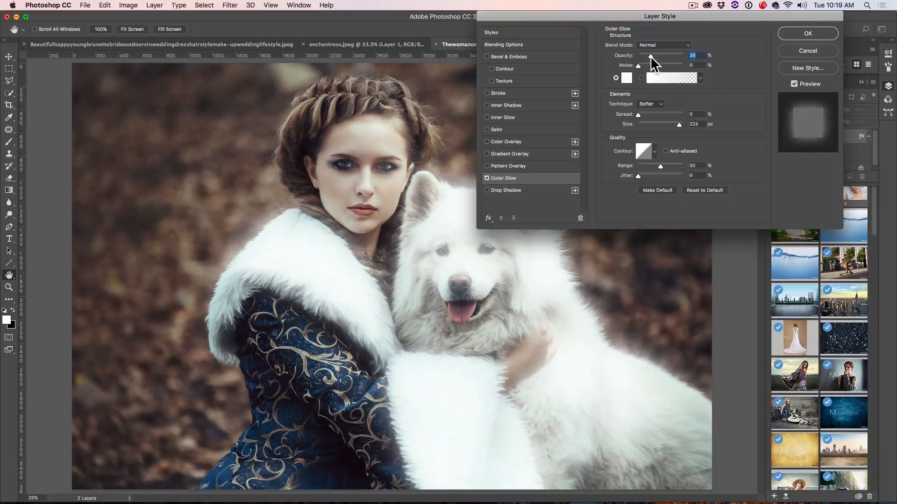
{"action": "left_click_drag", "start_coordinate": [650, 56], "coordinate": [657, 56]}
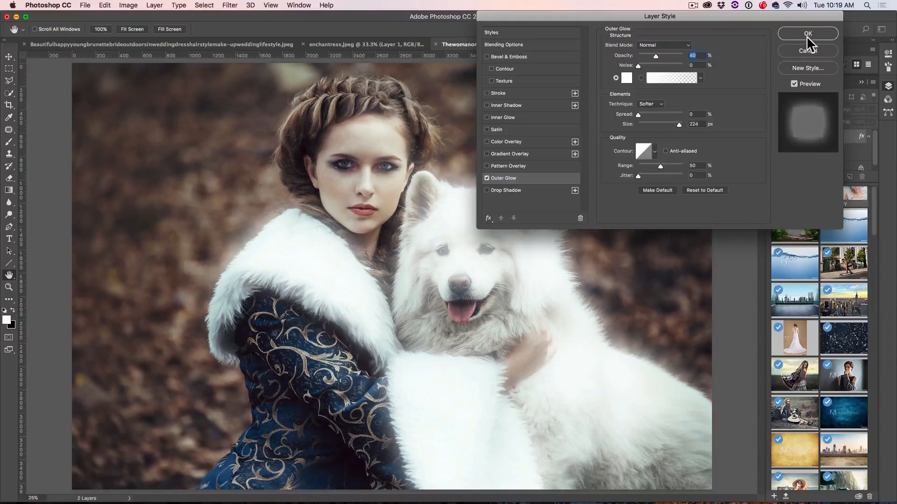
{"action": "left_click", "coordinate": [807, 34]}
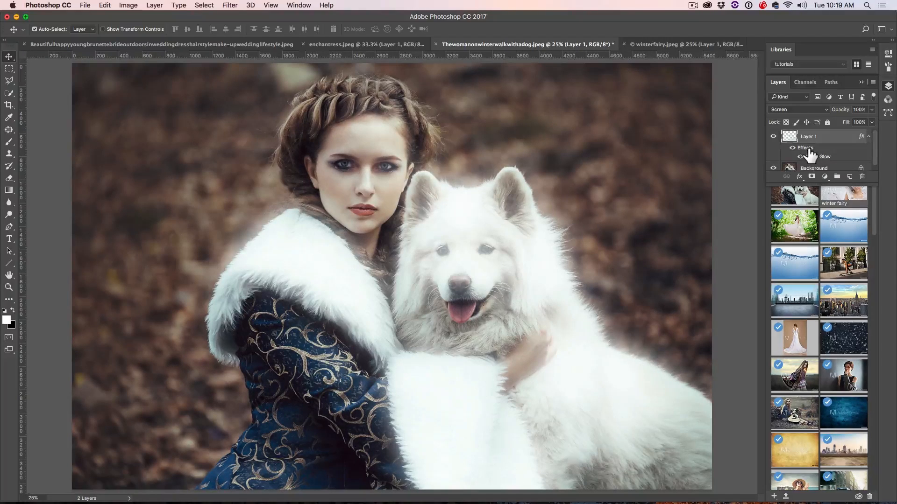
- Split Layer 1's Blend If white slider so highlights fade from about 99 to 255
{"action": "left_click", "coordinate": [799, 177]}
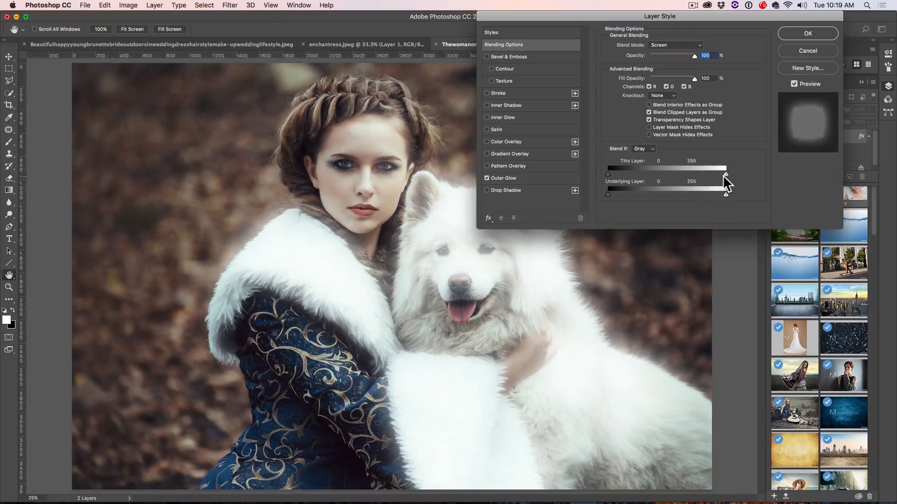
{"action": "left_click_drag", "start_coordinate": [726, 174], "coordinate": [722, 174]}
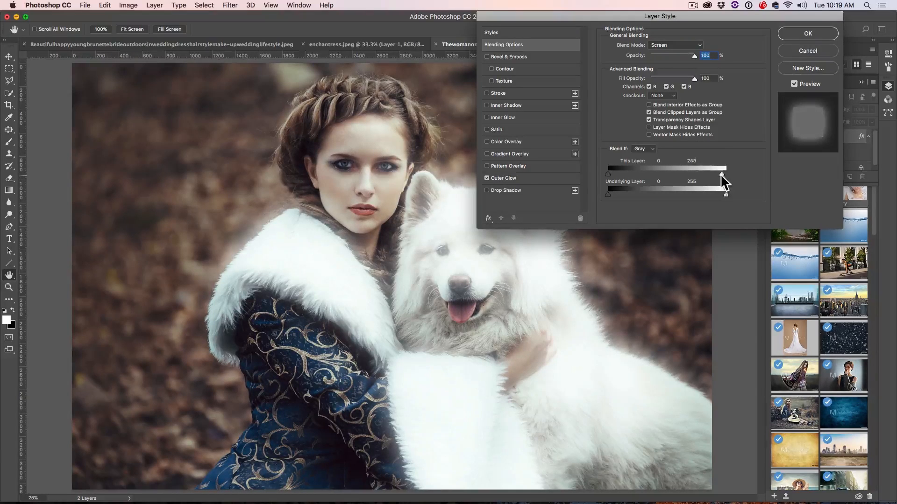
{"action": "left_click_drag", "start_coordinate": [721, 175], "coordinate": [702, 174]}
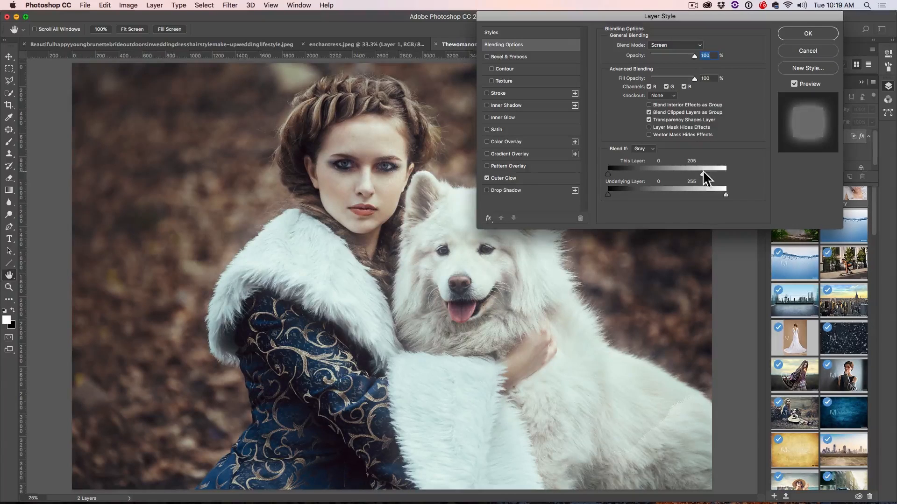
{"action": "left_click_drag", "start_coordinate": [704, 168], "coordinate": [702, 168]}
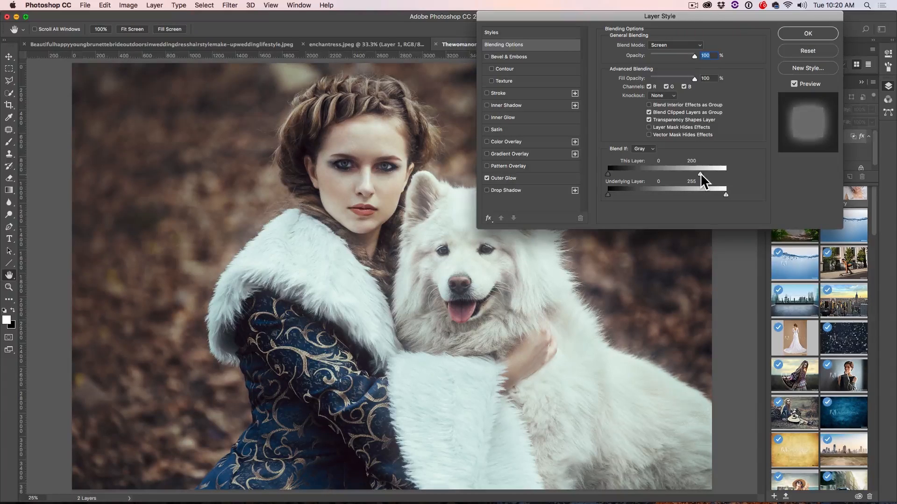
{"action": "left_click_drag", "start_coordinate": [700, 175], "coordinate": [718, 175]}
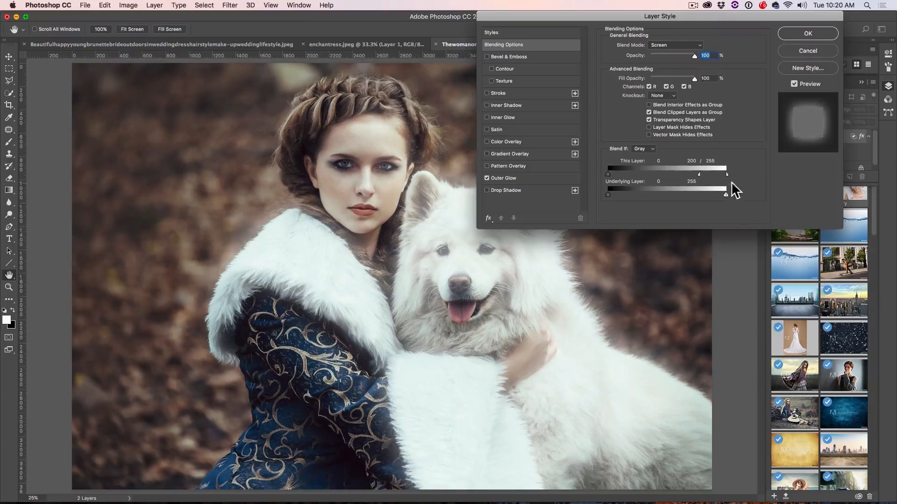
{"action": "left_click_drag", "start_coordinate": [727, 175], "coordinate": [695, 175]}
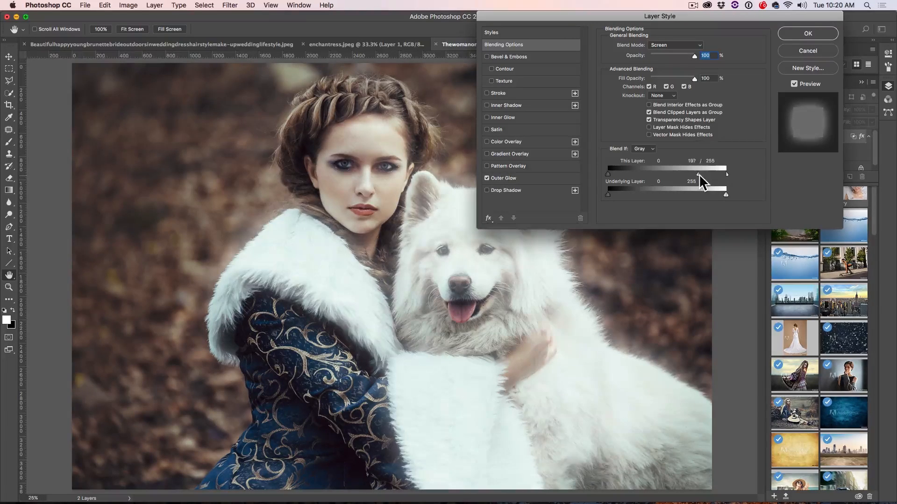
{"action": "left_click_drag", "start_coordinate": [726, 174], "coordinate": [684, 174]}
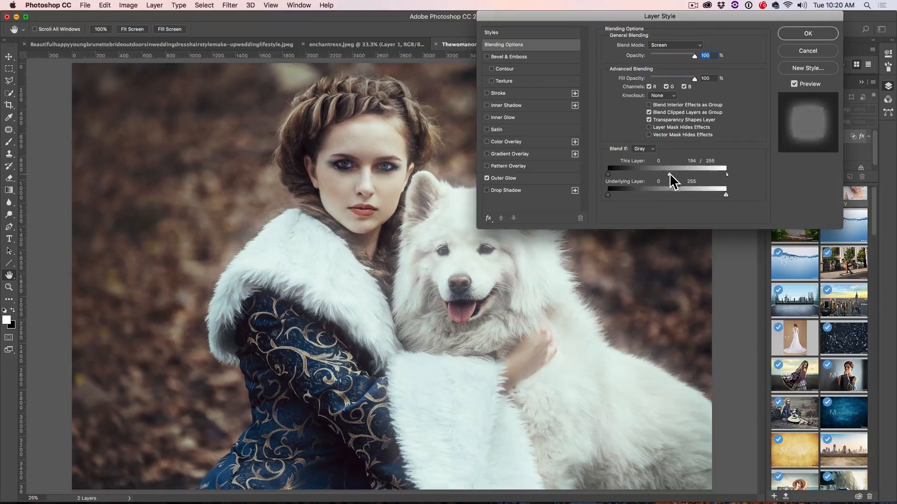
{"action": "left_click_drag", "start_coordinate": [678, 173], "coordinate": [652, 174]}
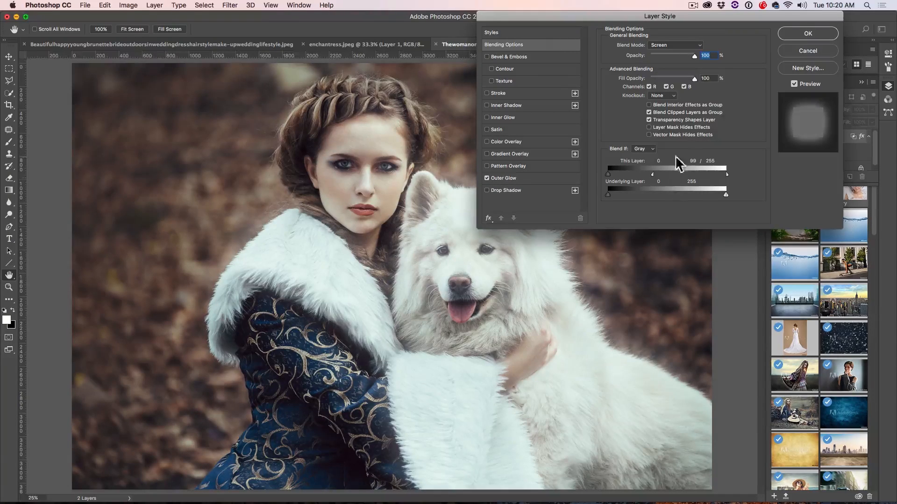
{"action": "left_click", "coordinate": [807, 34]}
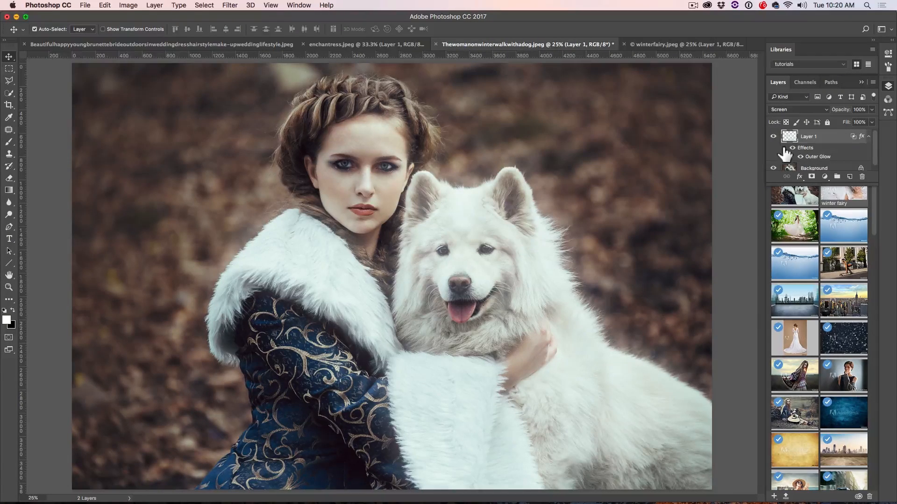
- Mask the glow off the dog's face with a soft black brush and lower Layer 1 to about 54% opacity
{"action": "left_click", "coordinate": [774, 136]}
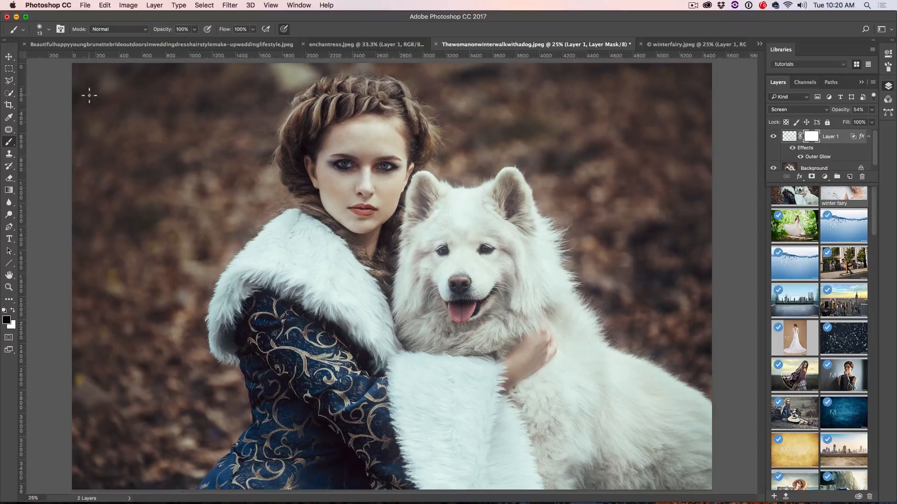
{"action": "left_click", "coordinate": [39, 29]}
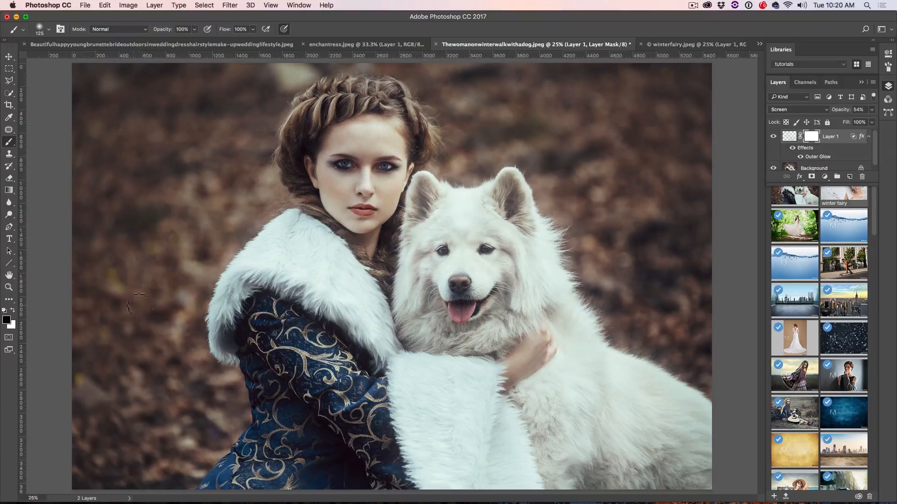
{"action": "mouse_move", "coordinate": [463, 277]}
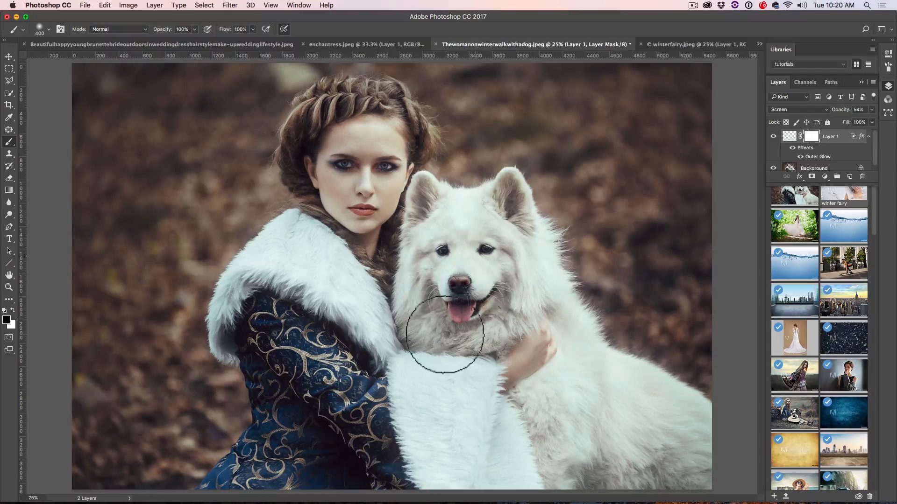
{"action": "left_click_drag", "start_coordinate": [443, 334], "coordinate": [520, 335]}
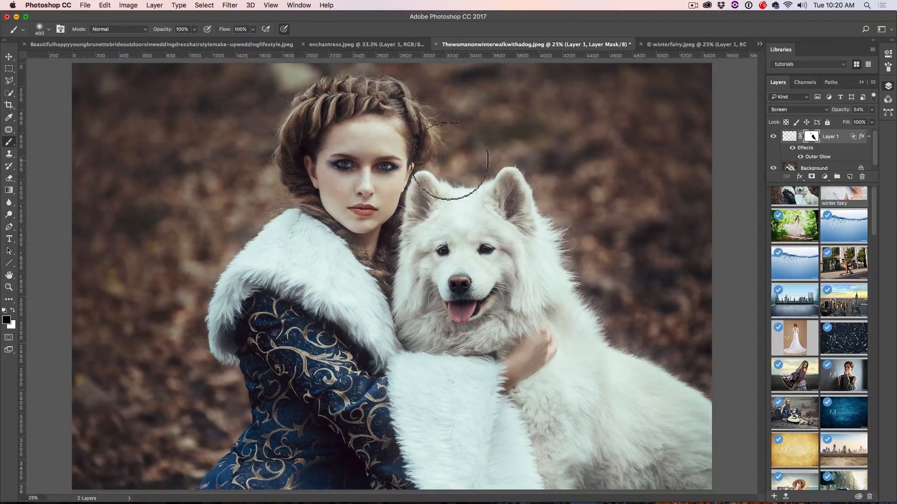
{"action": "left_click", "coordinate": [861, 109]}
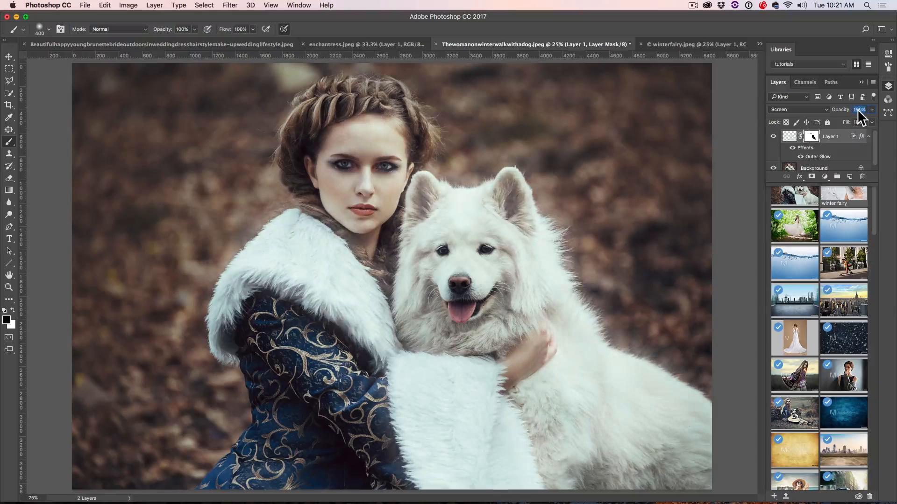